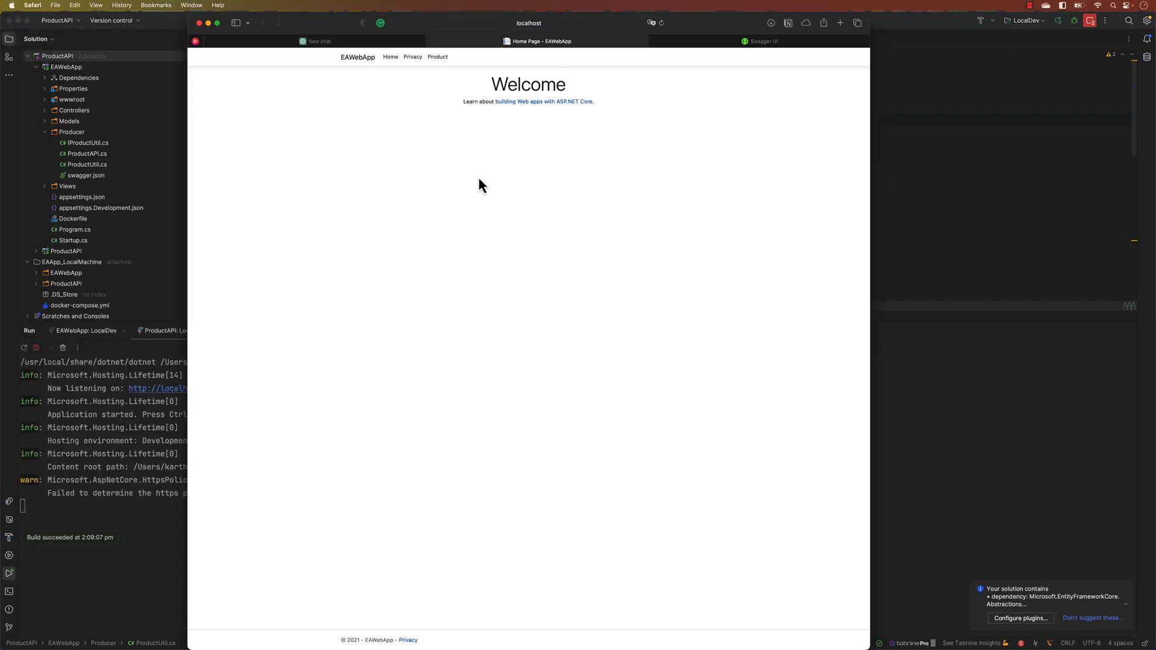
# - Check the product Create form's Name field, then right-click Create on the product list
pyautogui.click(437, 56)
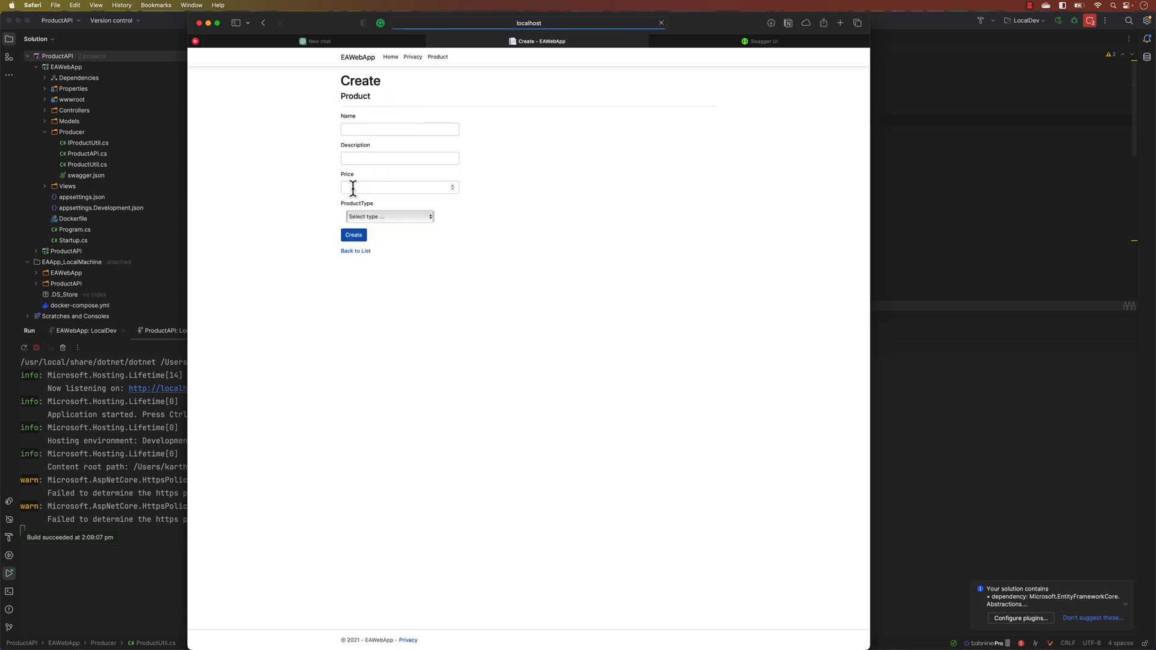
pyautogui.click(398, 129)
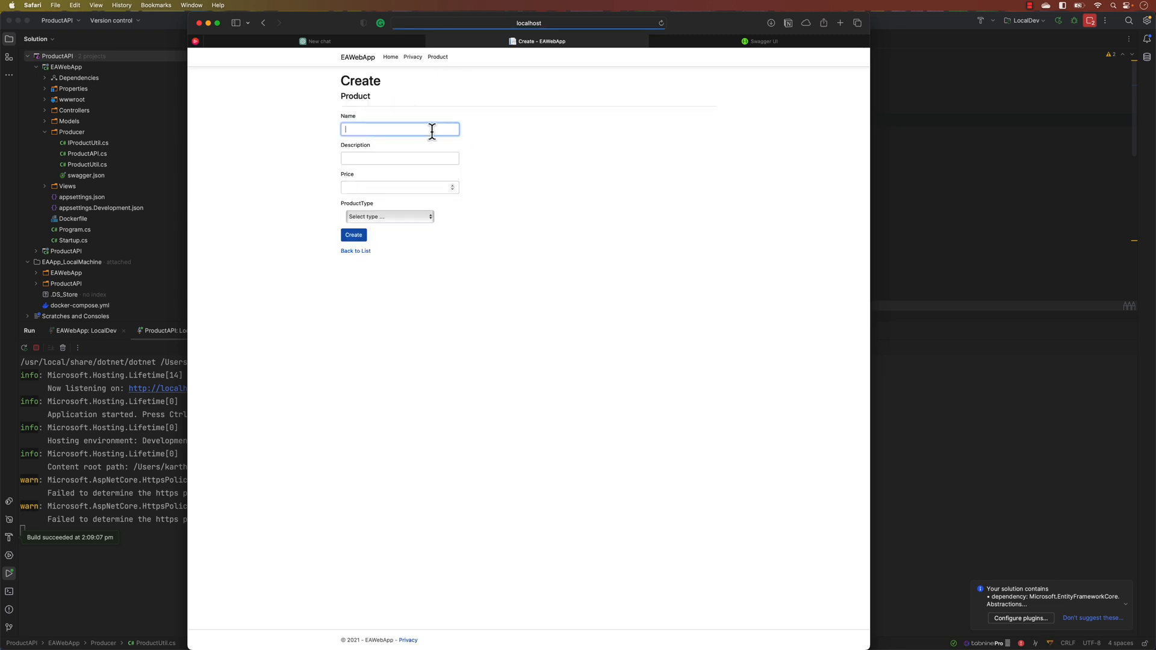
pyautogui.moveTo(479, 140)
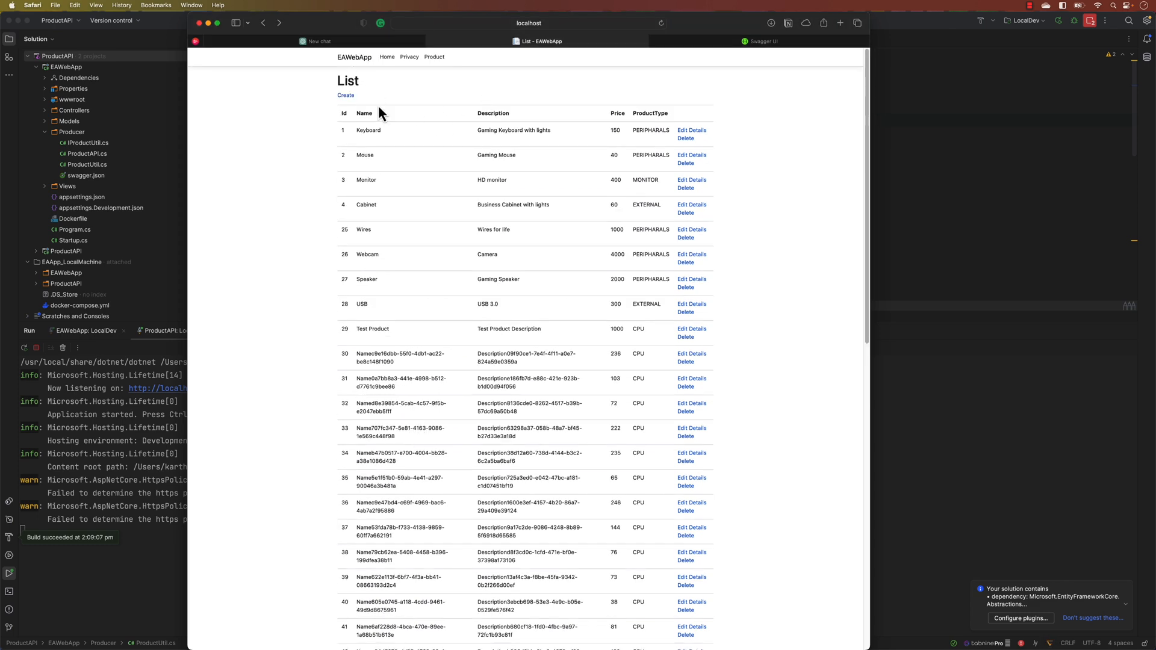
pyautogui.rightClick(345, 95)
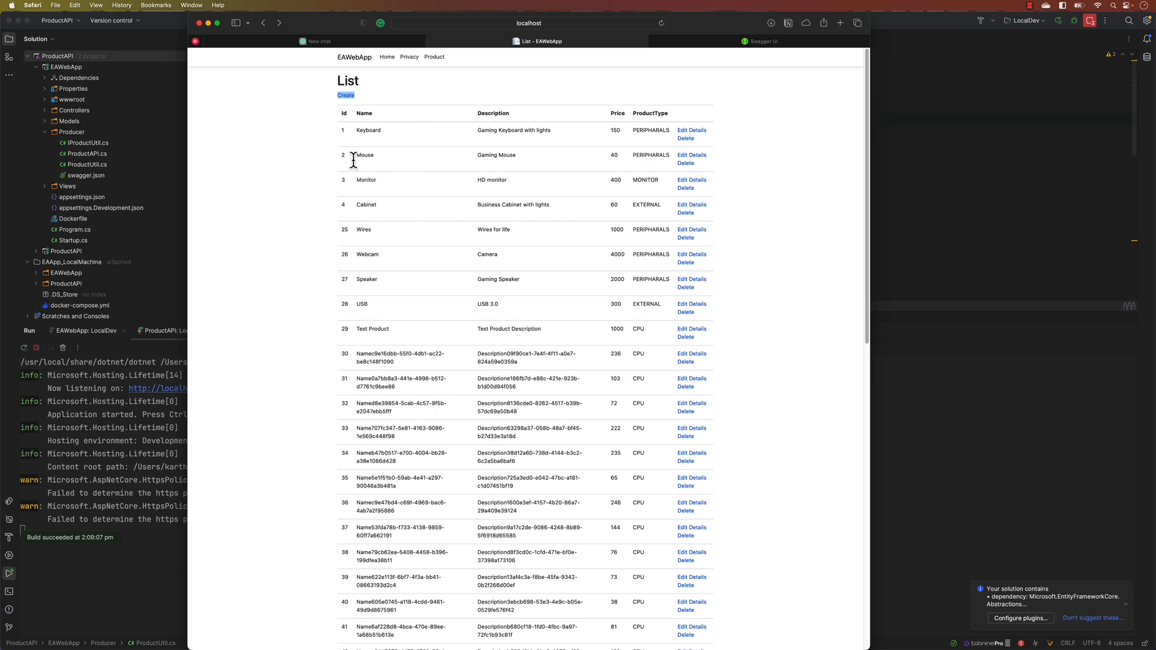
pyautogui.moveTo(402, 121)
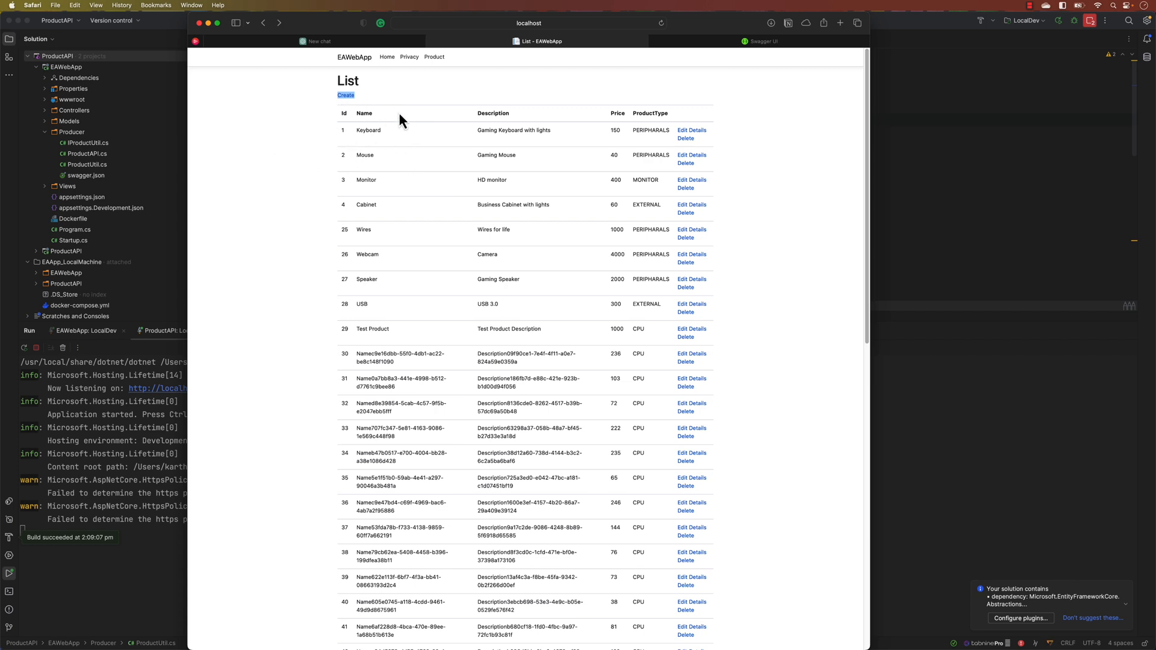
pyautogui.moveTo(453, 182)
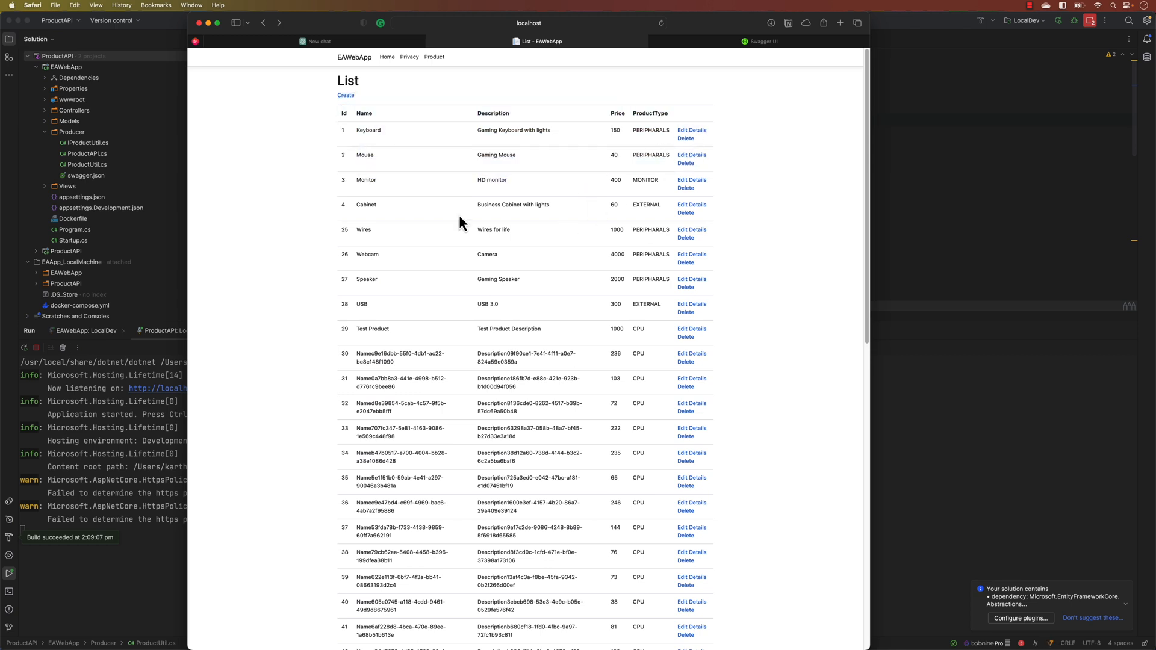
# - Reopen the Create Product form from the list's Create link and select a field
pyautogui.click(345, 94)
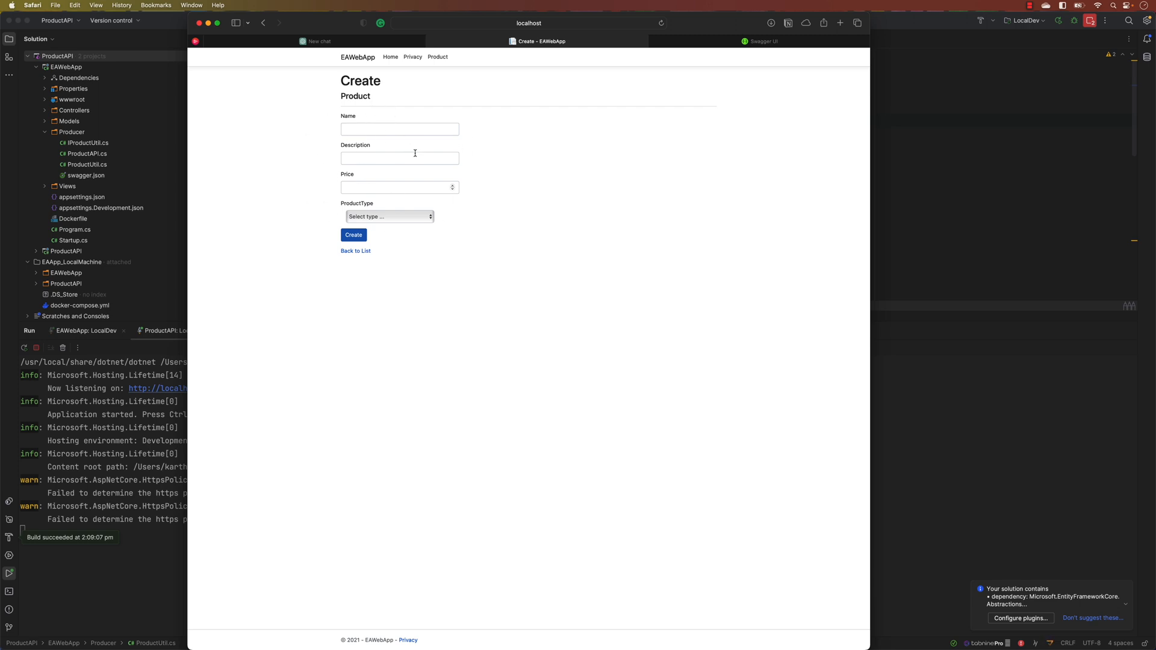
pyautogui.click(528, 23)
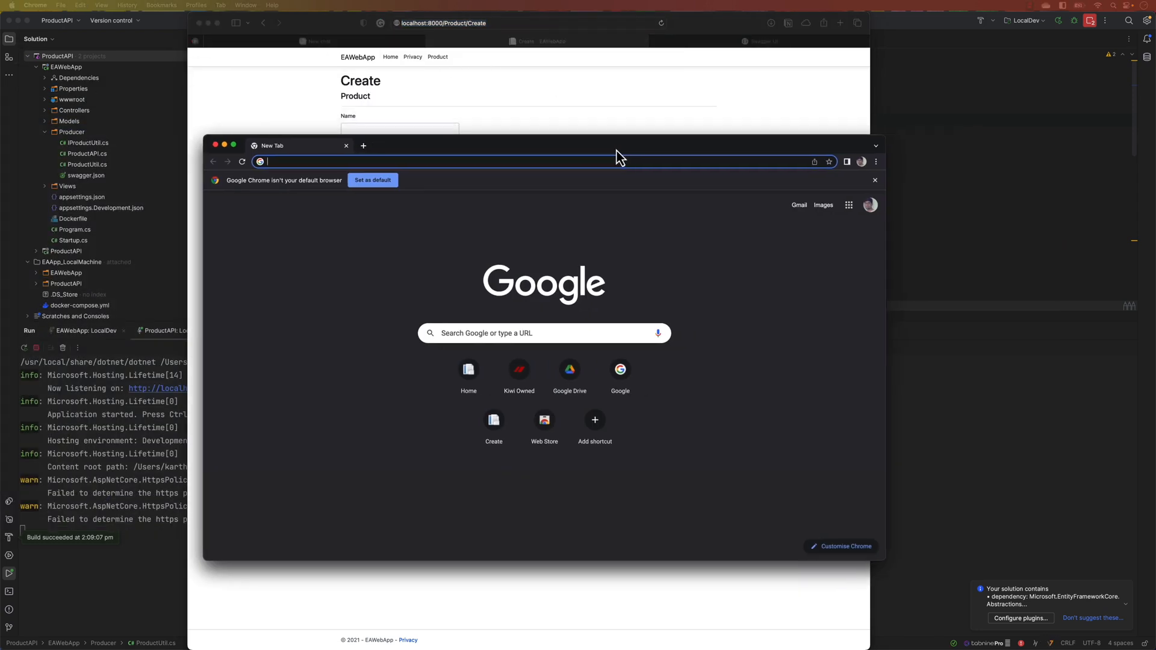
# - View the page source of localhost:8000/Product/Create, then return to ChatGPT
pyautogui.write('localhost:8000/Product/Create')
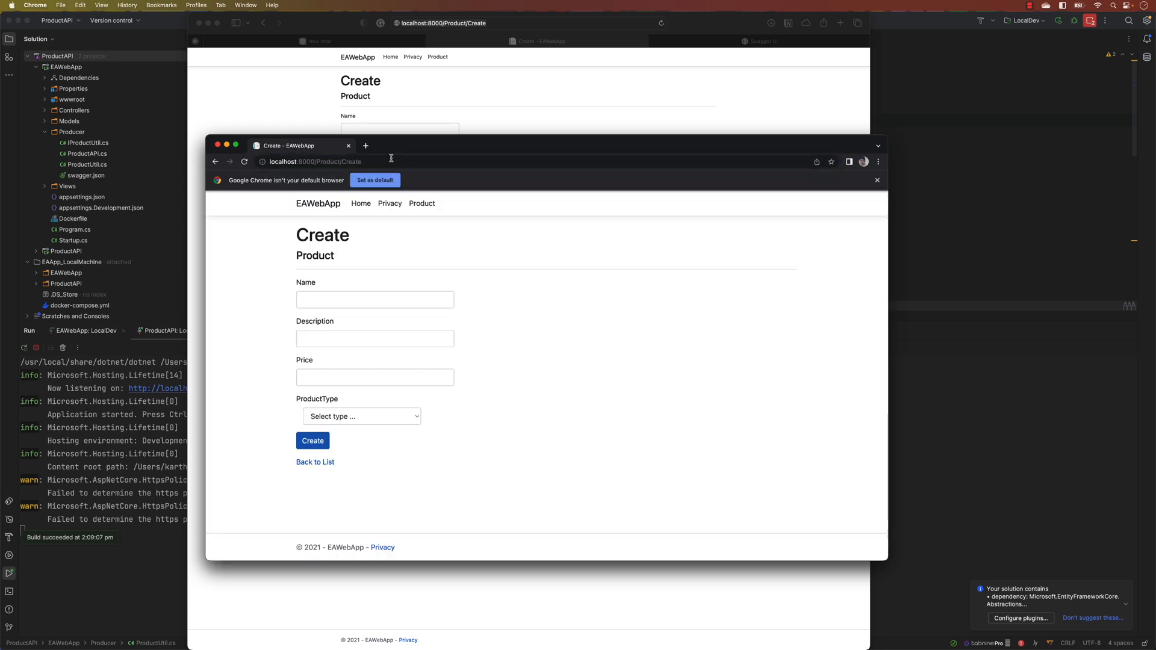
pyautogui.rightClick(374, 299)
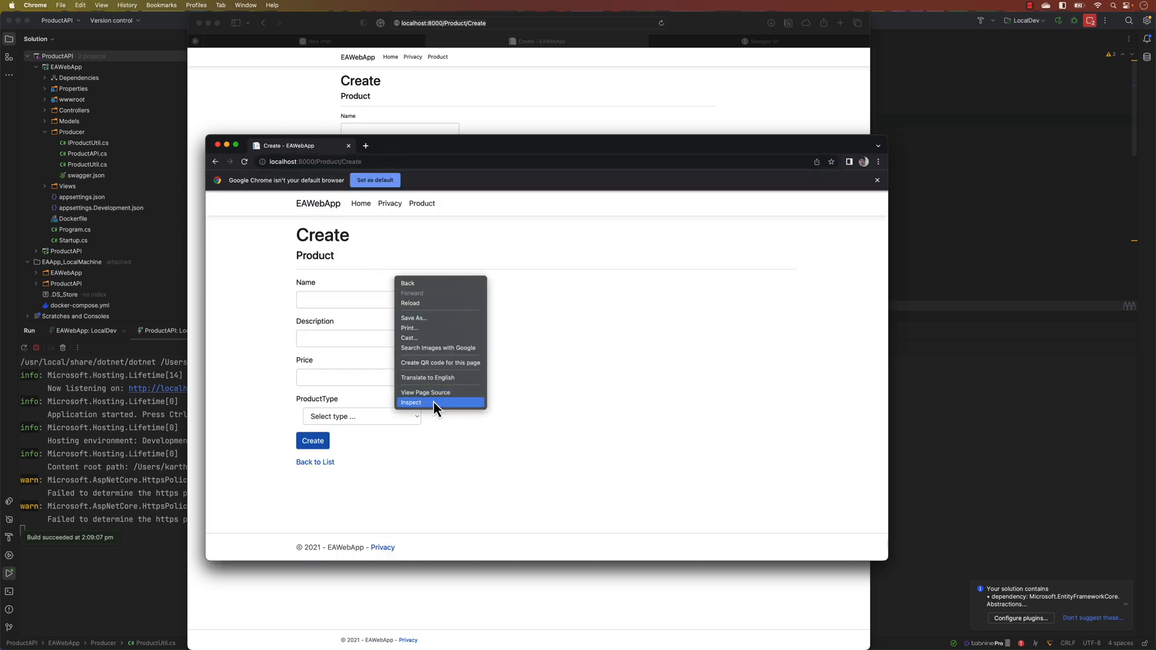
pyautogui.click(425, 392)
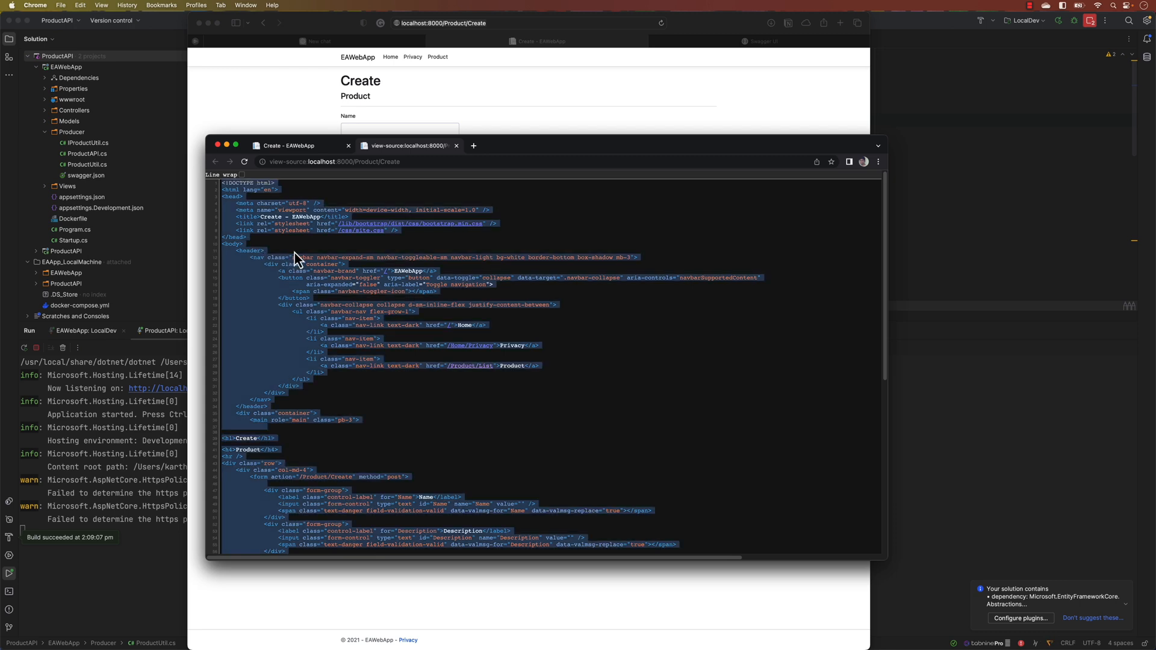
pyautogui.click(317, 42)
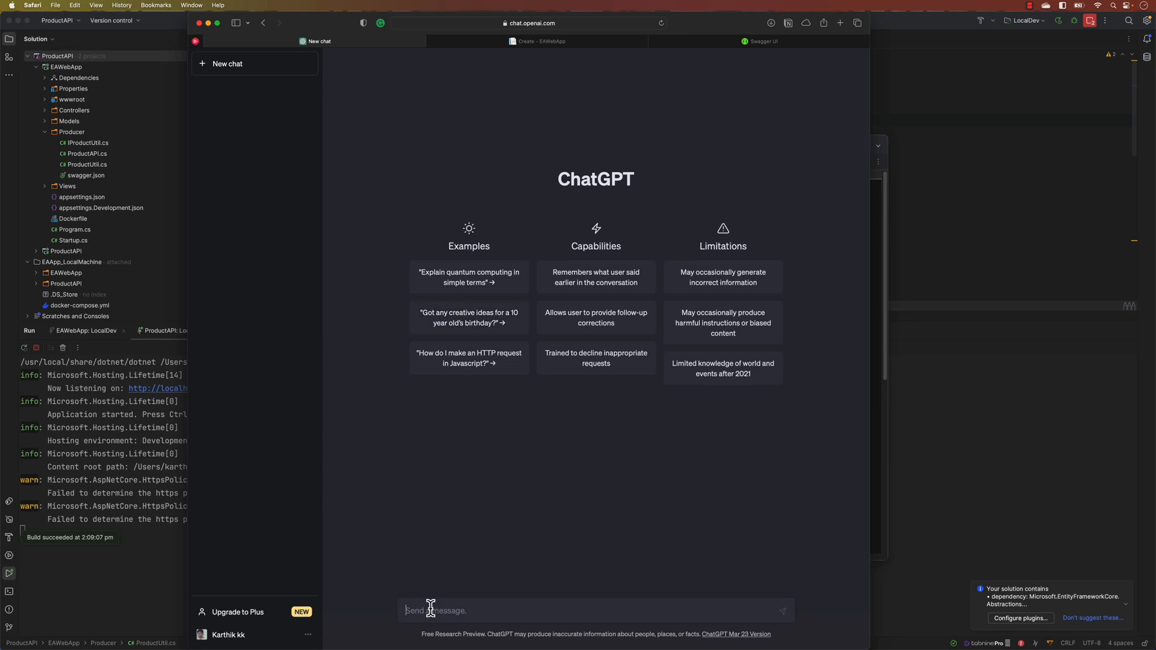
# - Ask for a Selenium C# page object for the pasted source, plus a test
pyautogui.write('Write a page object model code in Selenium')
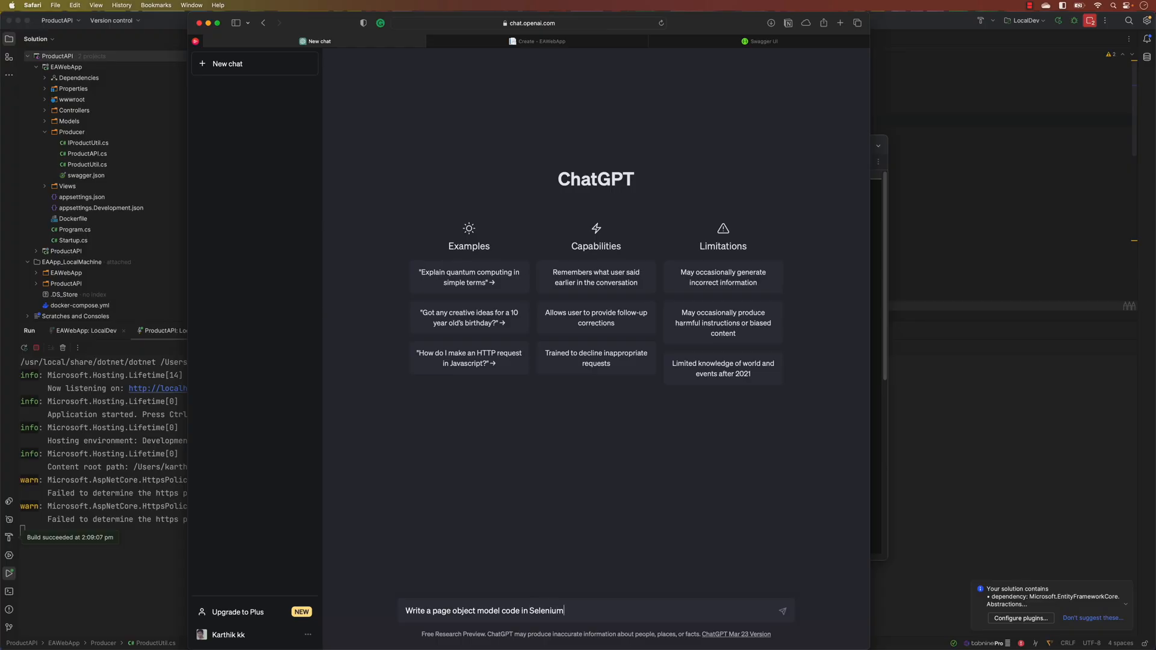
pyautogui.write('with C# for the')
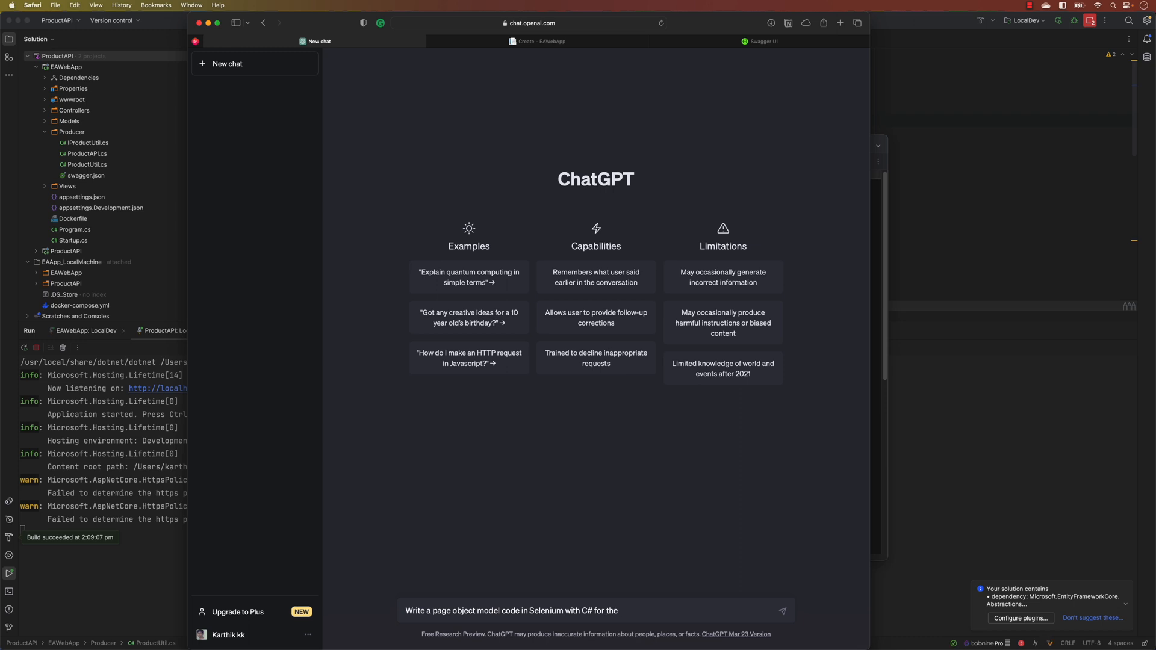
pyautogui.write('page source "')
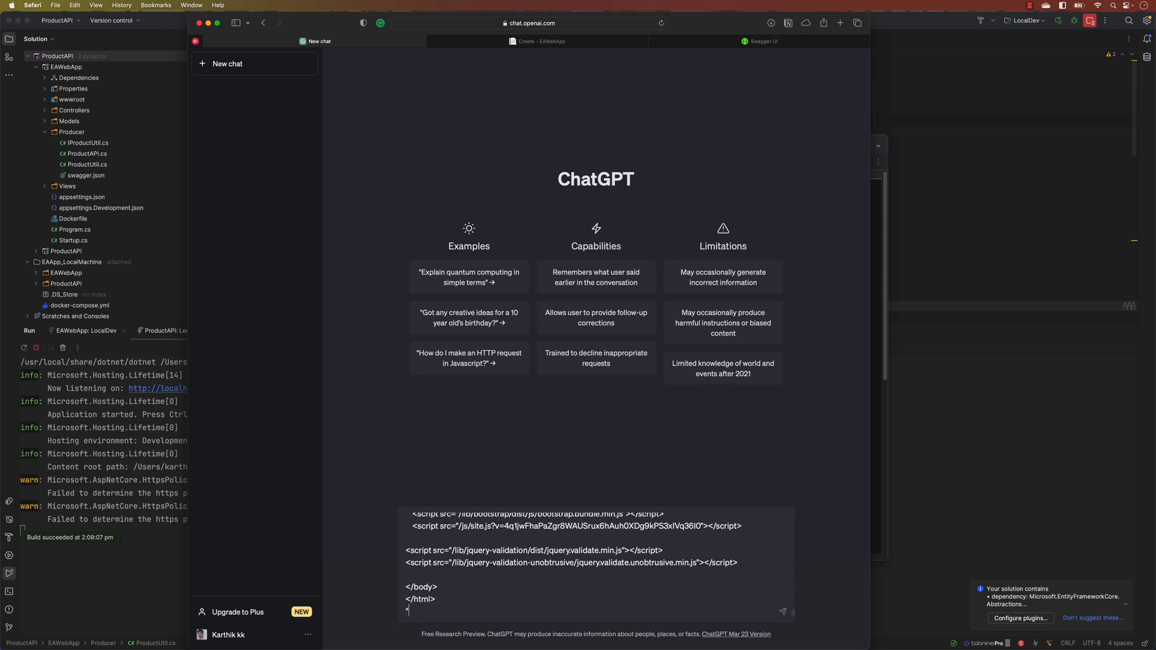
pyautogui.write('aLSO')
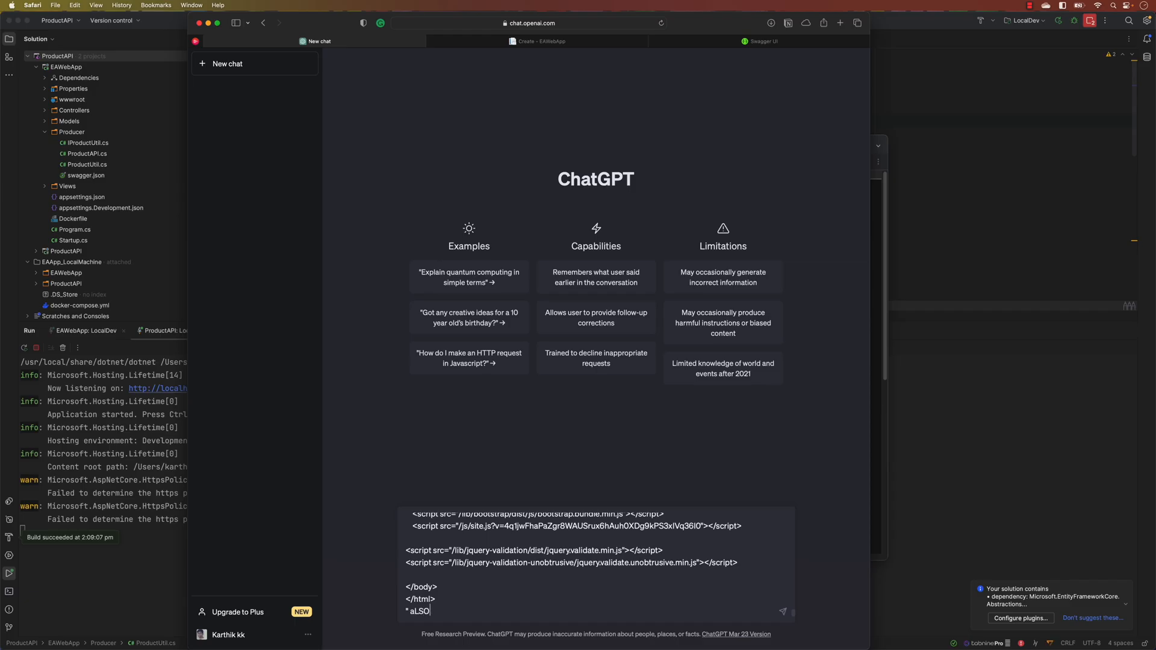
pyautogui.write('also try writing a test to invoke these page obj')
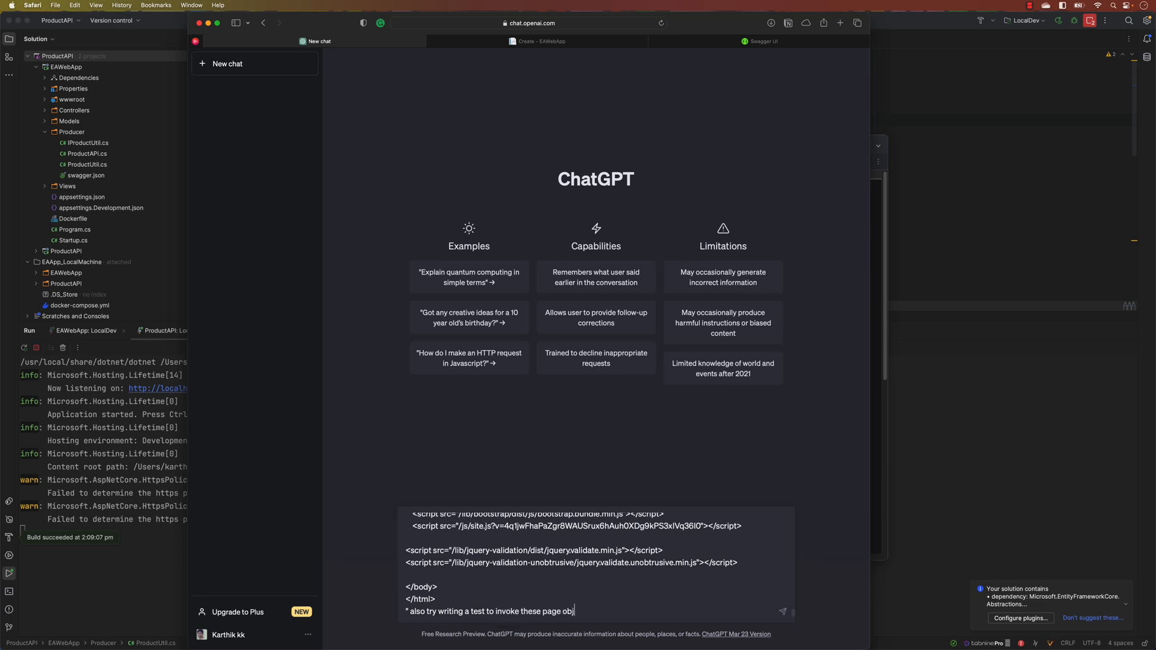
pyautogui.write('ects')
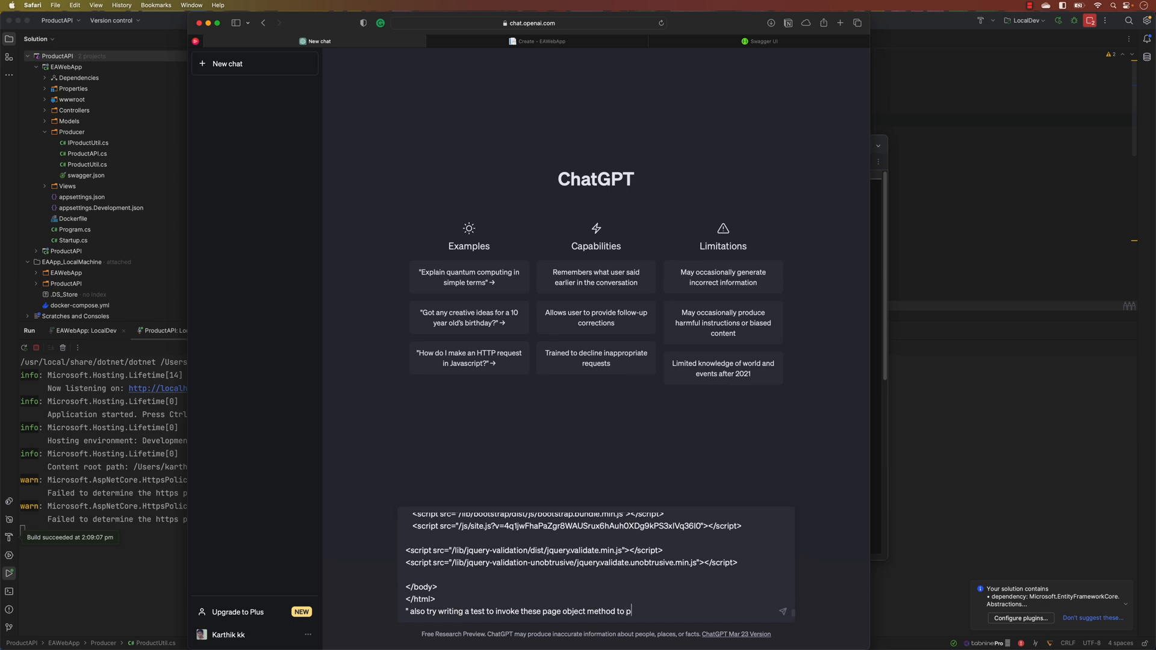
pyautogui.write('erform the operat')
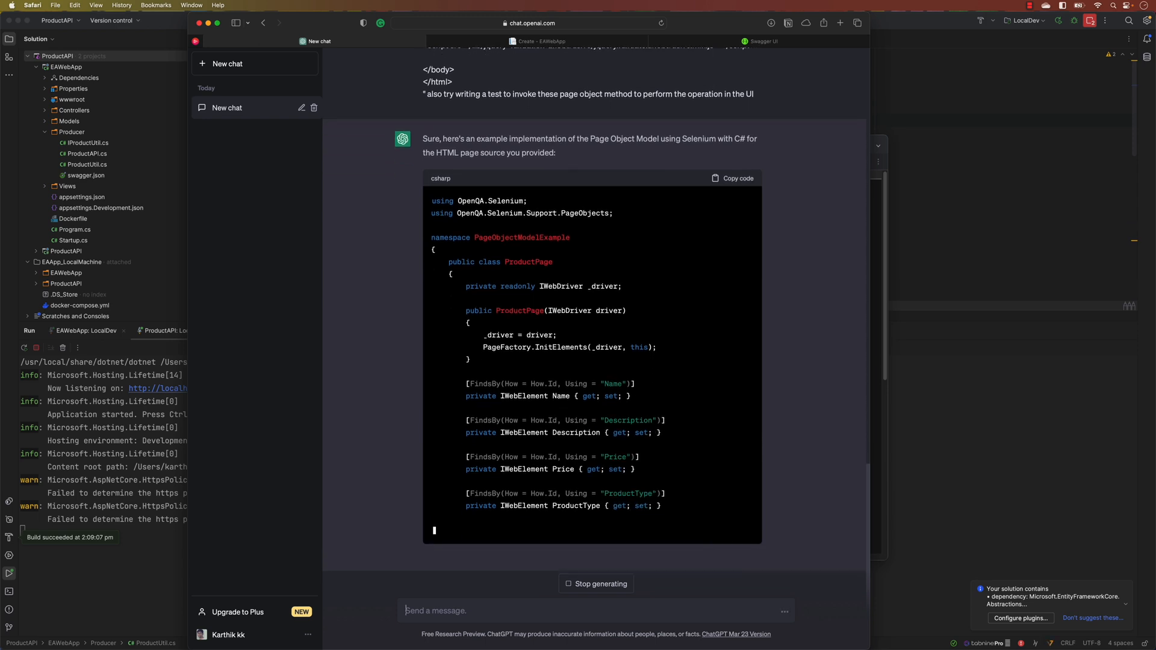
pyautogui.scroll(-3)
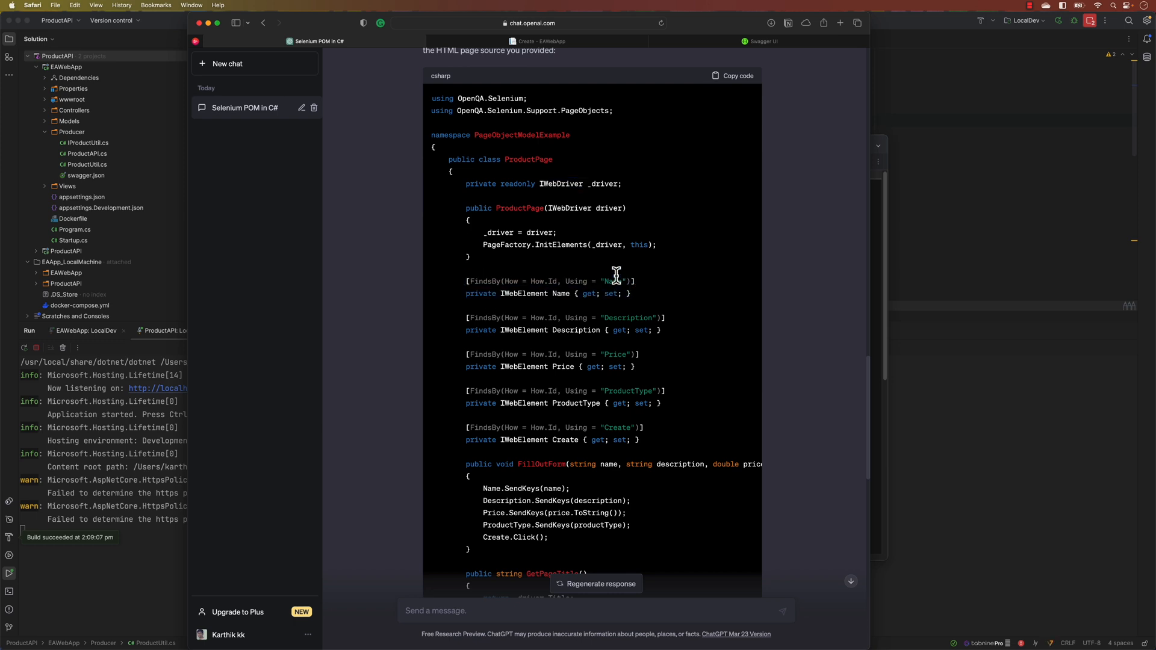
pyautogui.doubleClick(627, 318)
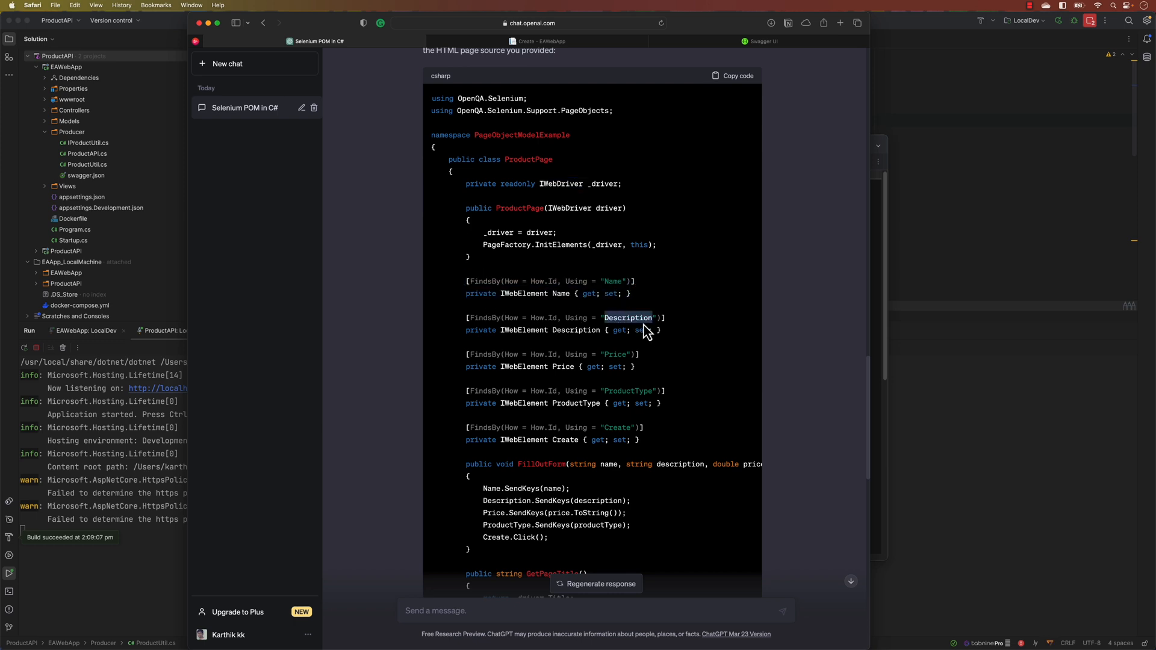
pyautogui.doubleClick(615, 355)
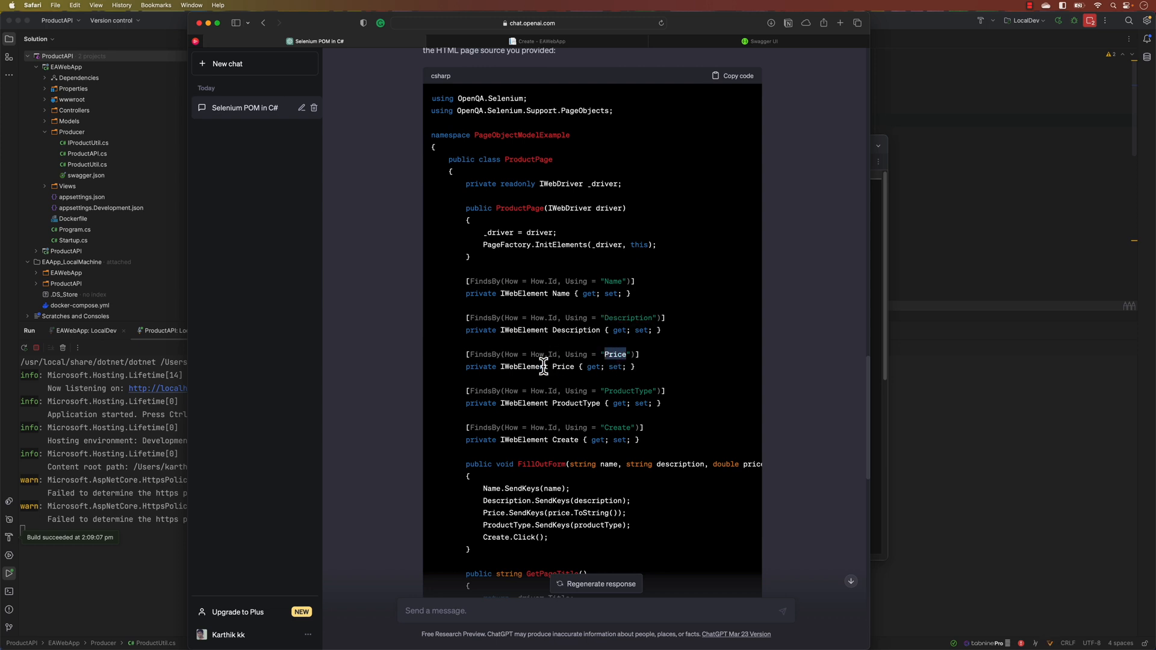
pyautogui.scroll(-3)
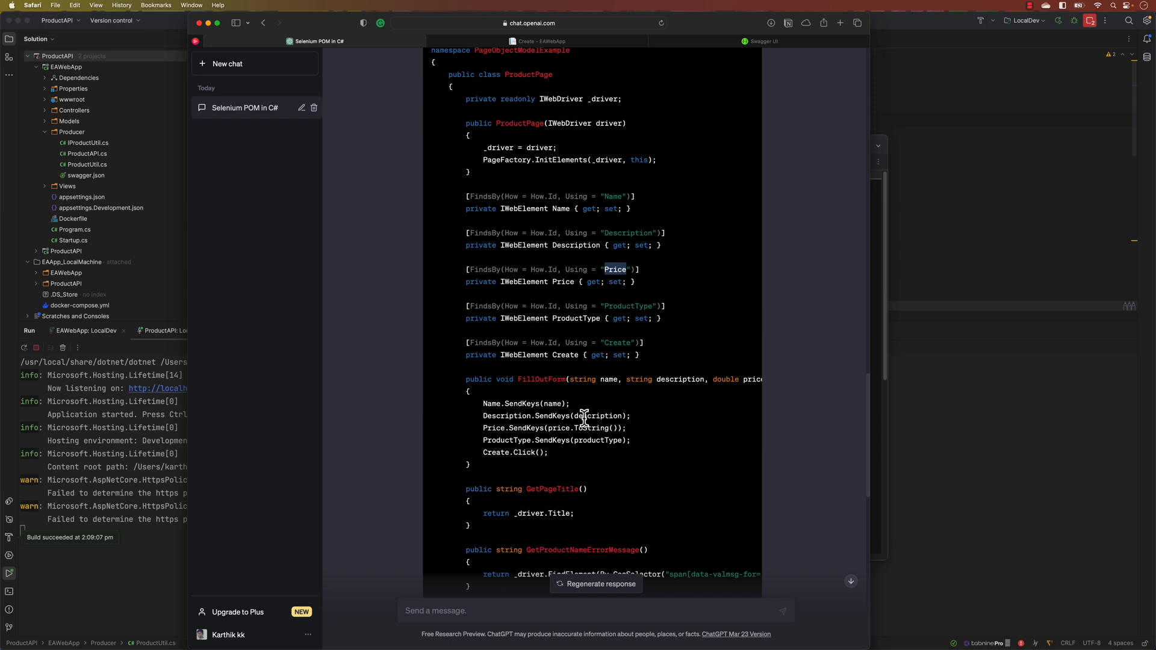
pyautogui.scroll(-3)
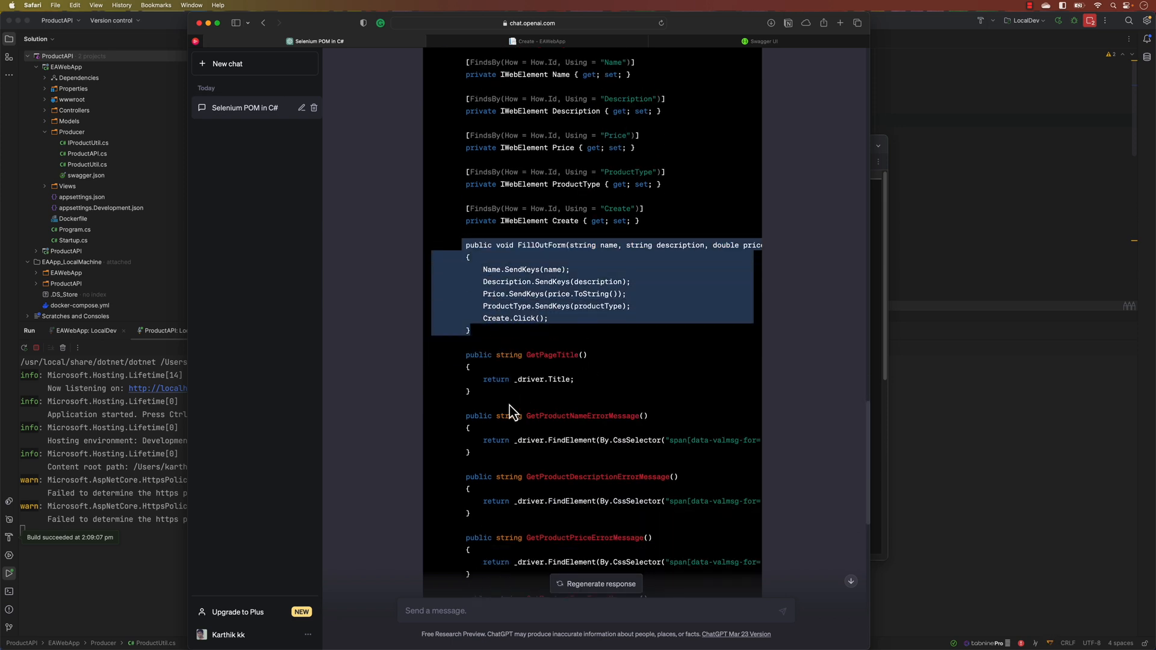
pyautogui.scroll(-3)
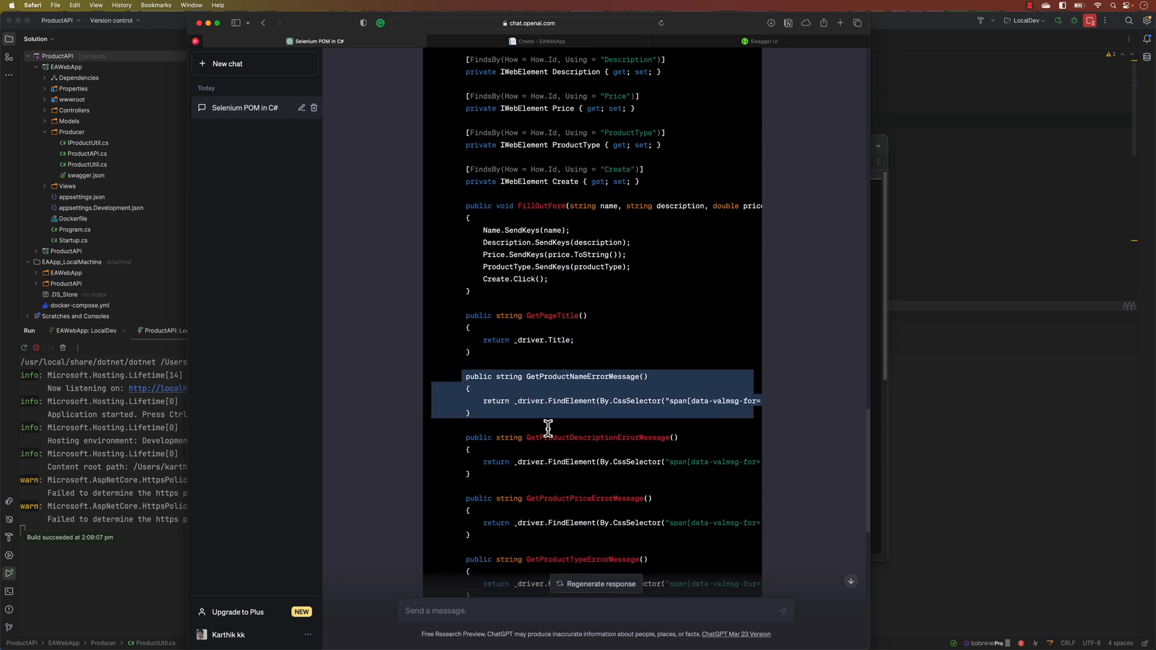
pyautogui.scroll(-3)
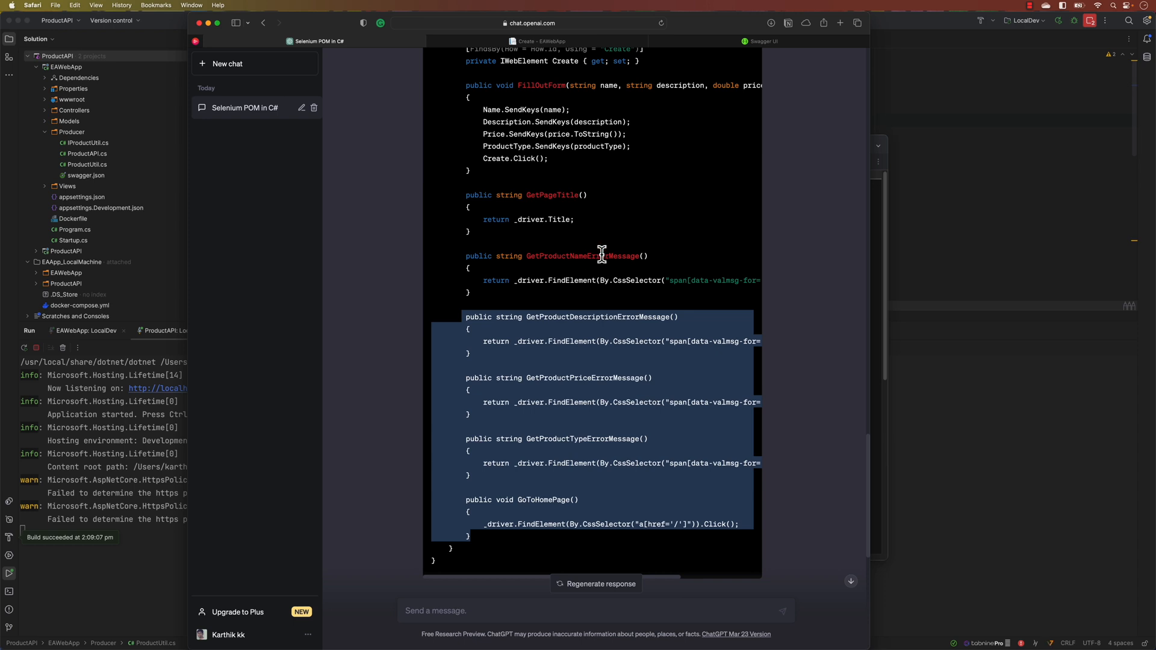
pyautogui.moveTo(594, 249)
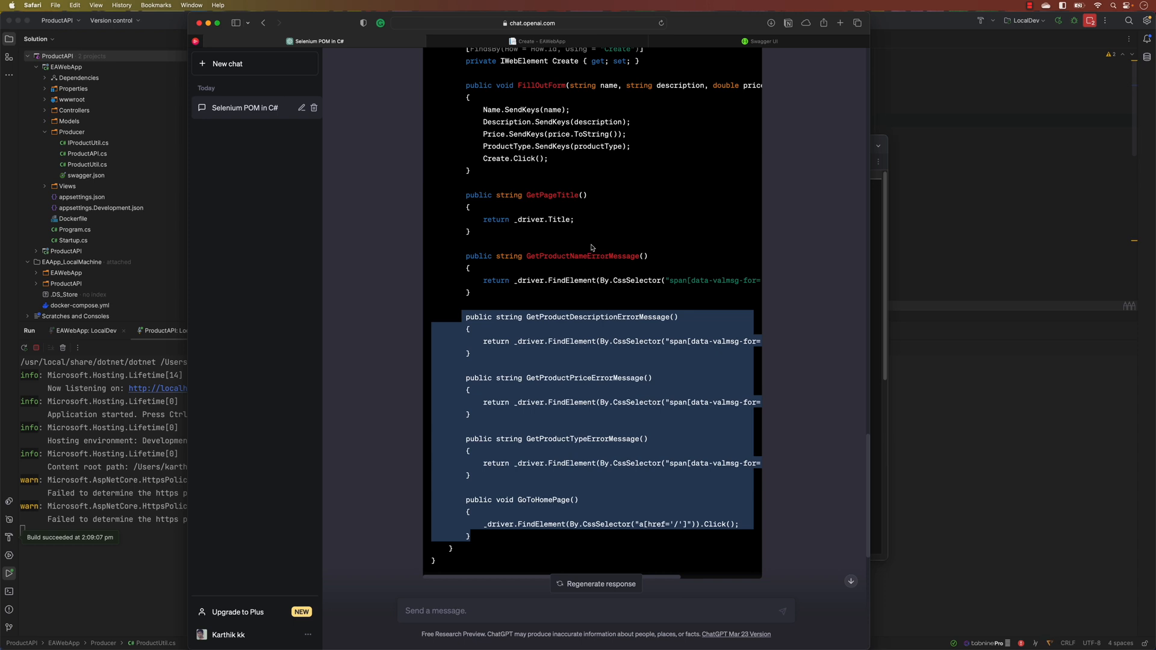
pyautogui.scroll(-3)
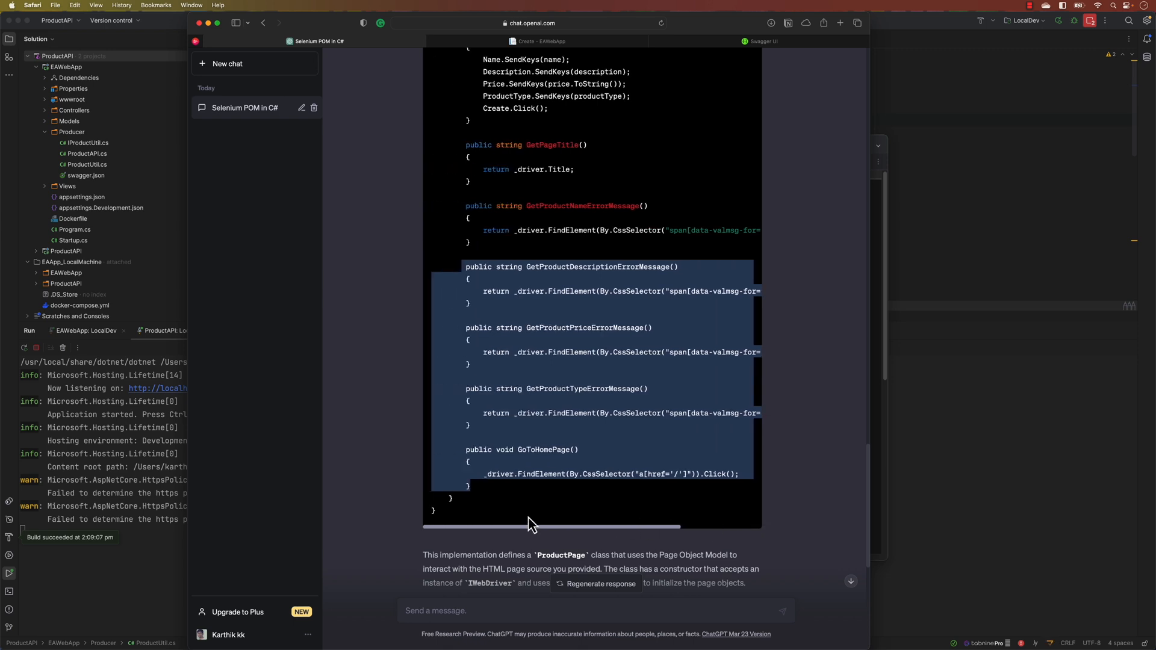
pyautogui.scroll(-3)
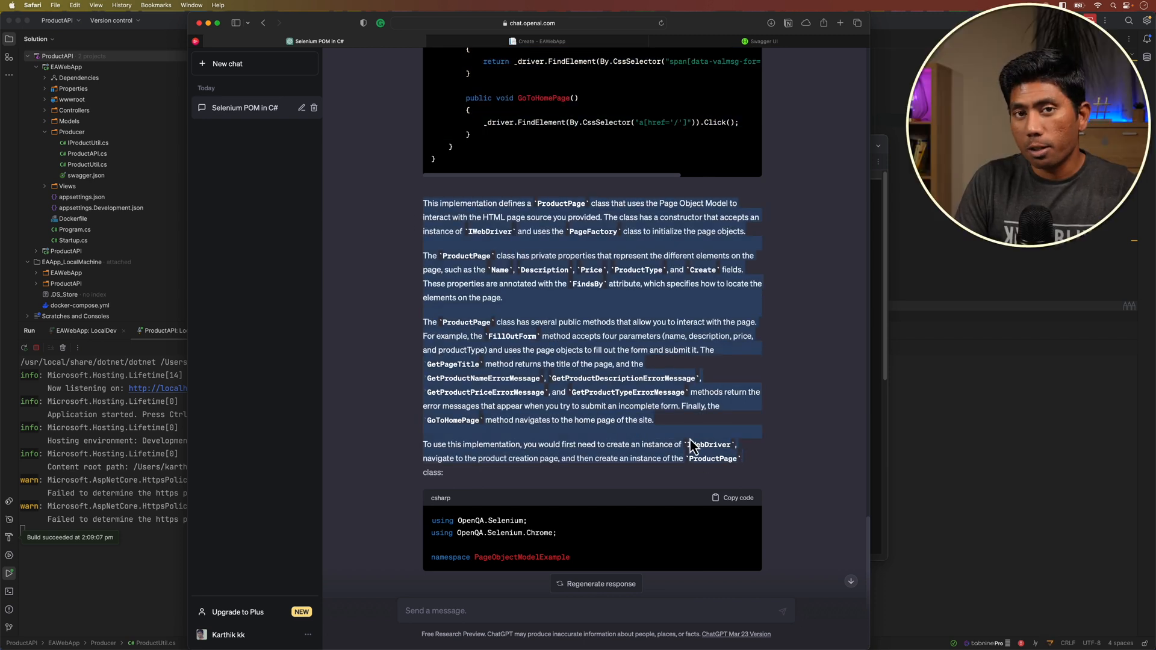
pyautogui.scroll(-3)
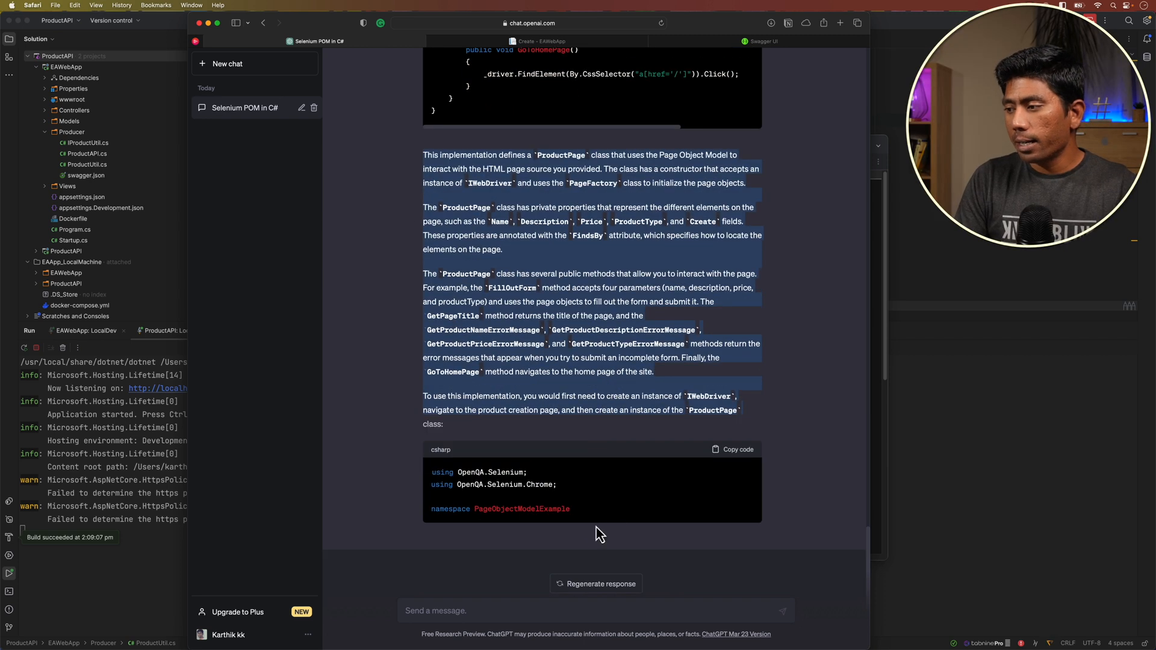
pyautogui.moveTo(576, 501)
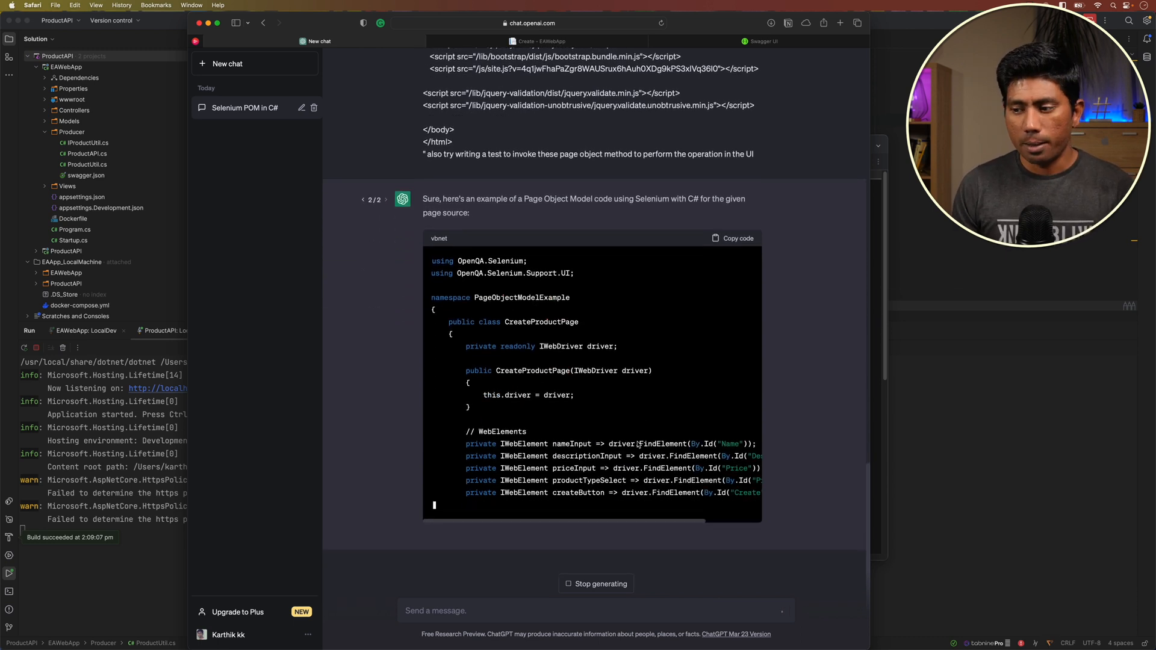
# - Scroll through the regenerated ProductCreatePage code with CreateProduct and GoBackToList
pyautogui.scroll(-3)
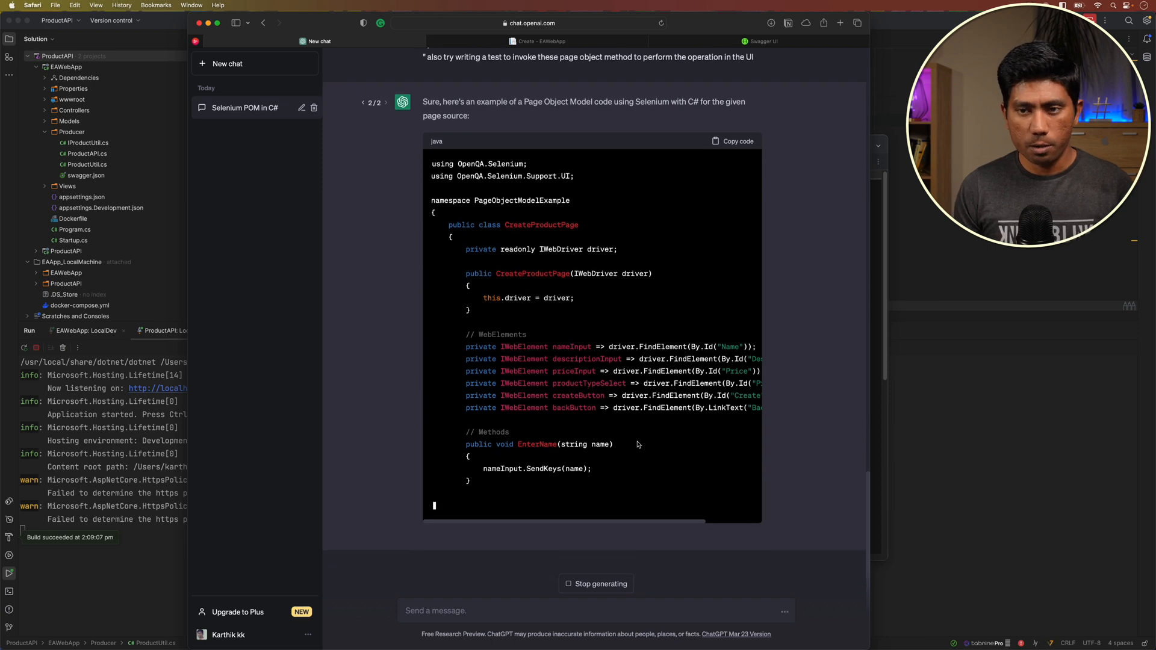
pyautogui.scroll(-3)
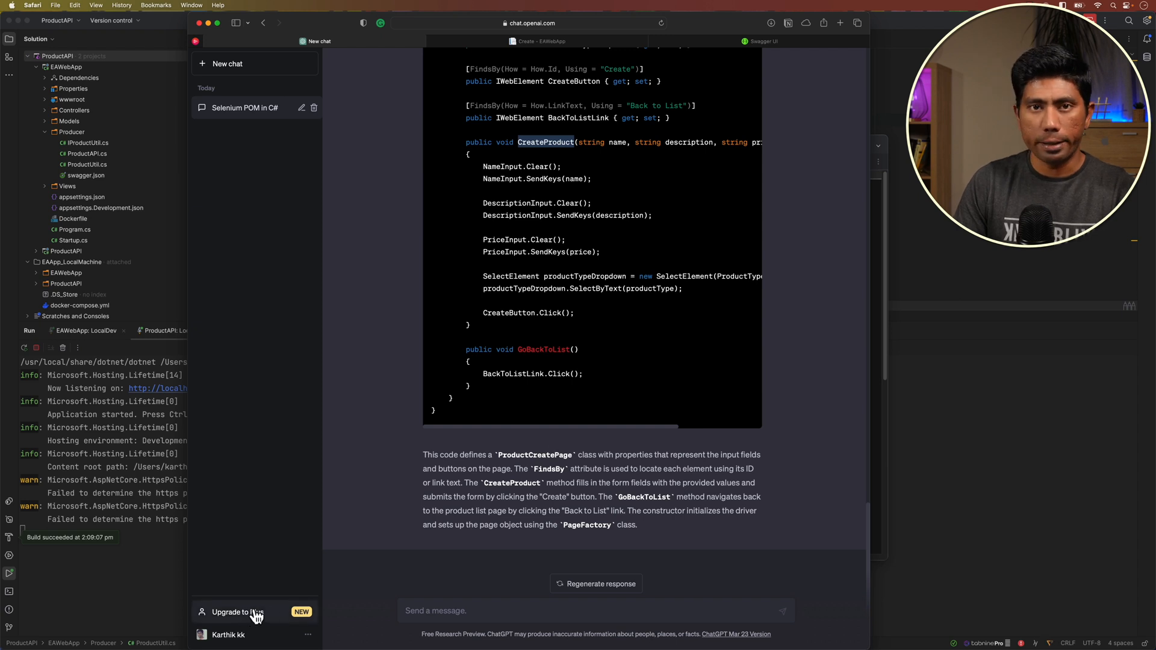
pyautogui.moveTo(543, 395)
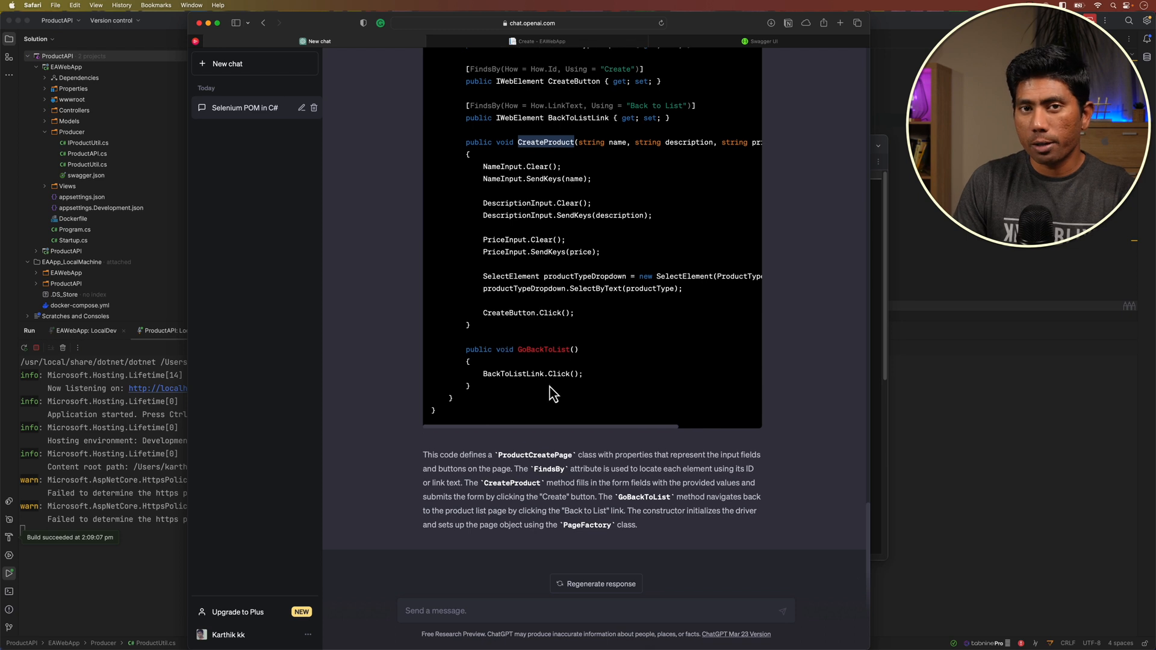
pyautogui.scroll(-3)
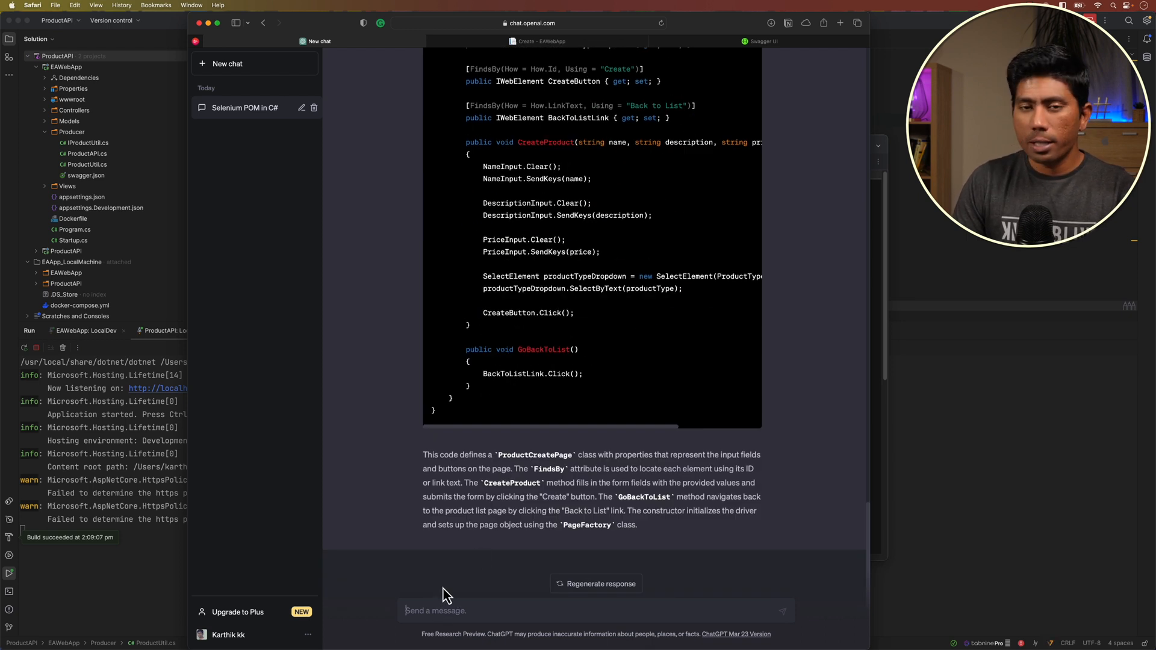
# - Ask to change CreateProduct's many parameters into a single type
pyautogui.write('CreateProduct')
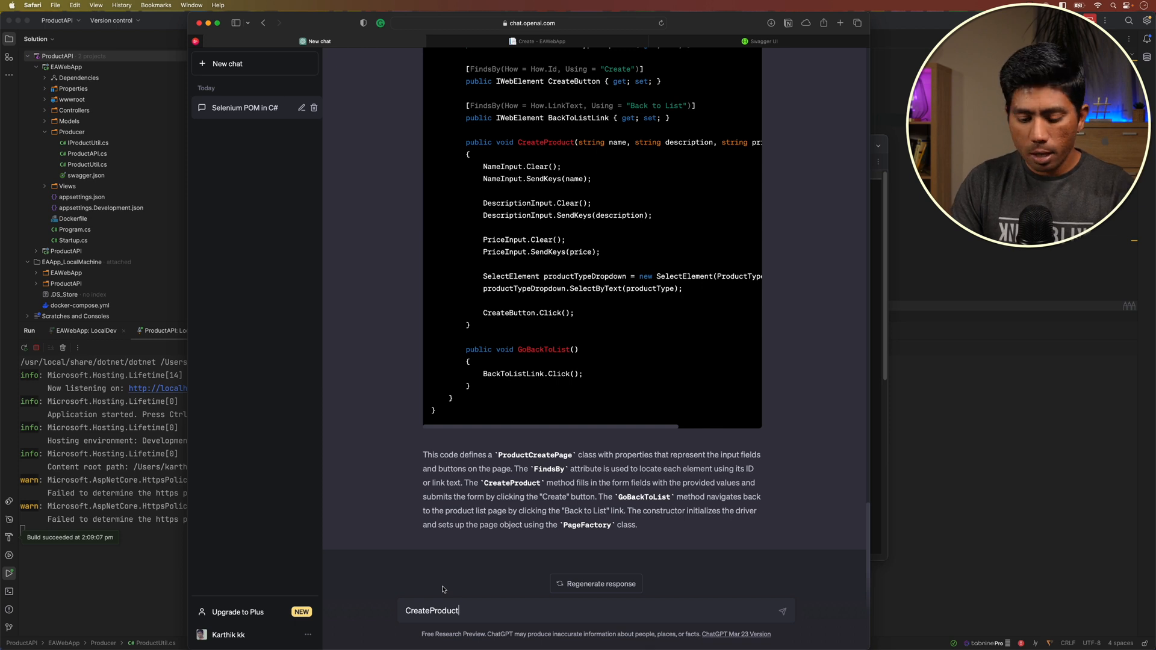
pyautogui.write('try changing the parameters of')
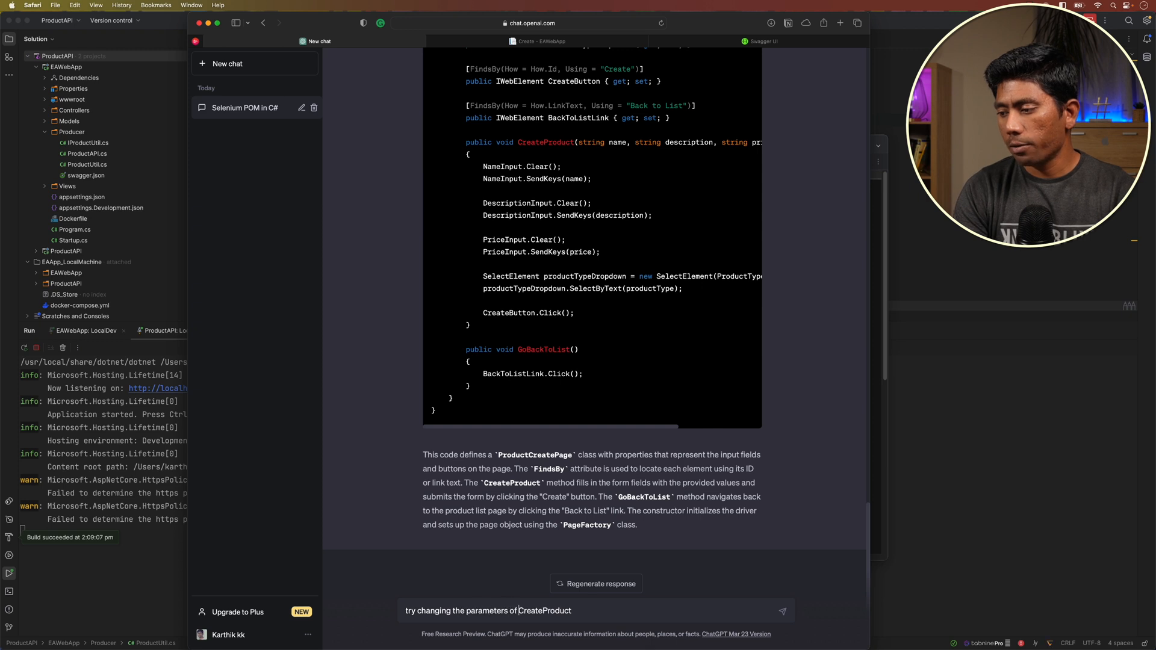
pyautogui.write('method into a type rather')
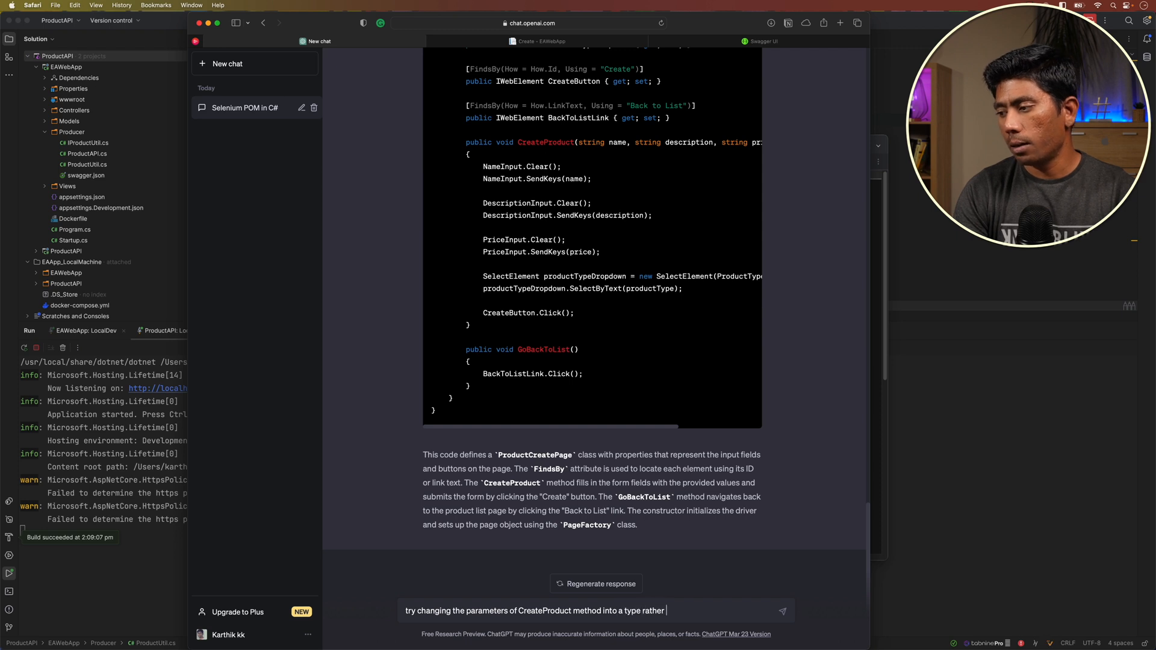
pyautogui.write('lot of para')
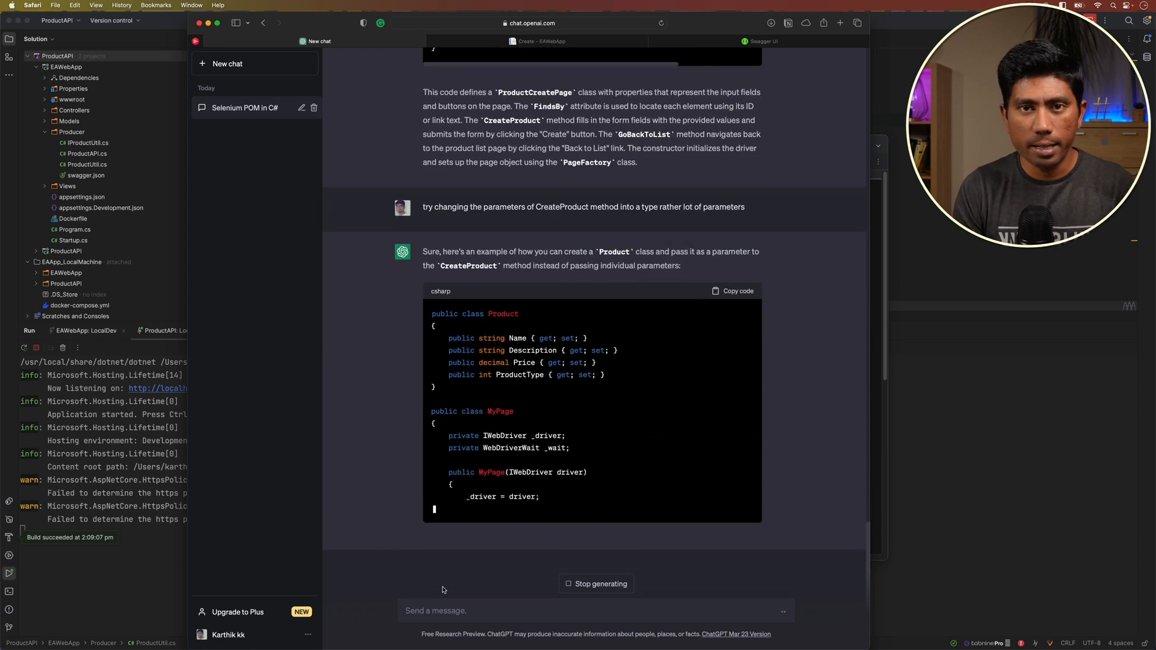
# - Review the Product-parameter version and select CreateProduct's form-filling lines
pyautogui.scroll(-3)
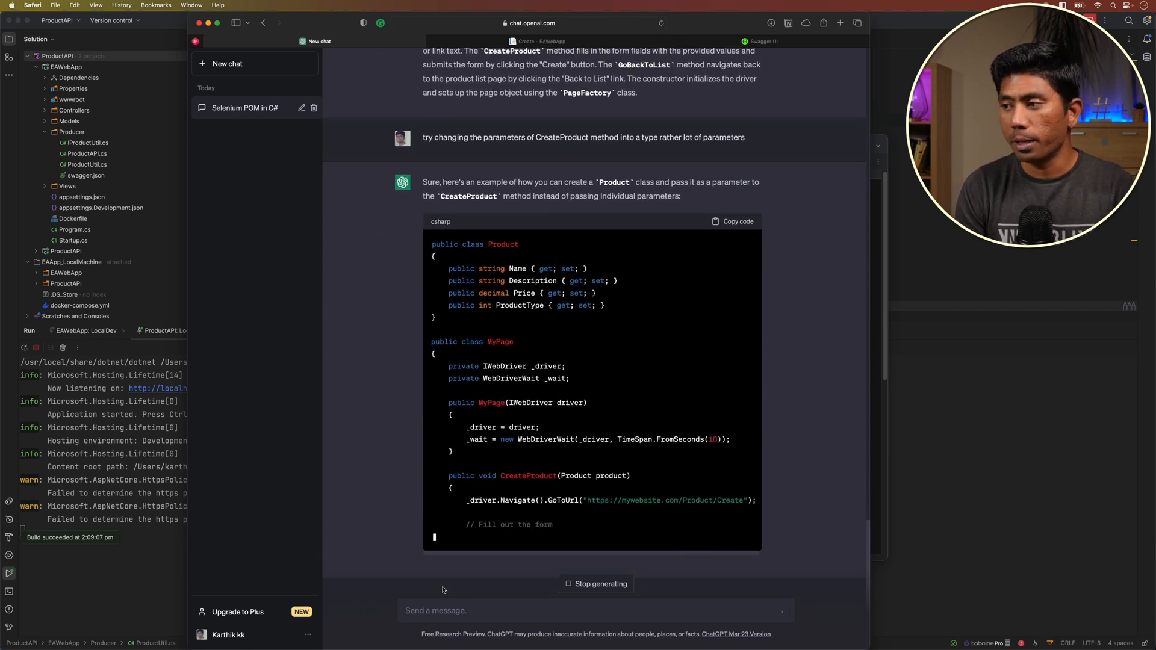
pyautogui.scroll(-3)
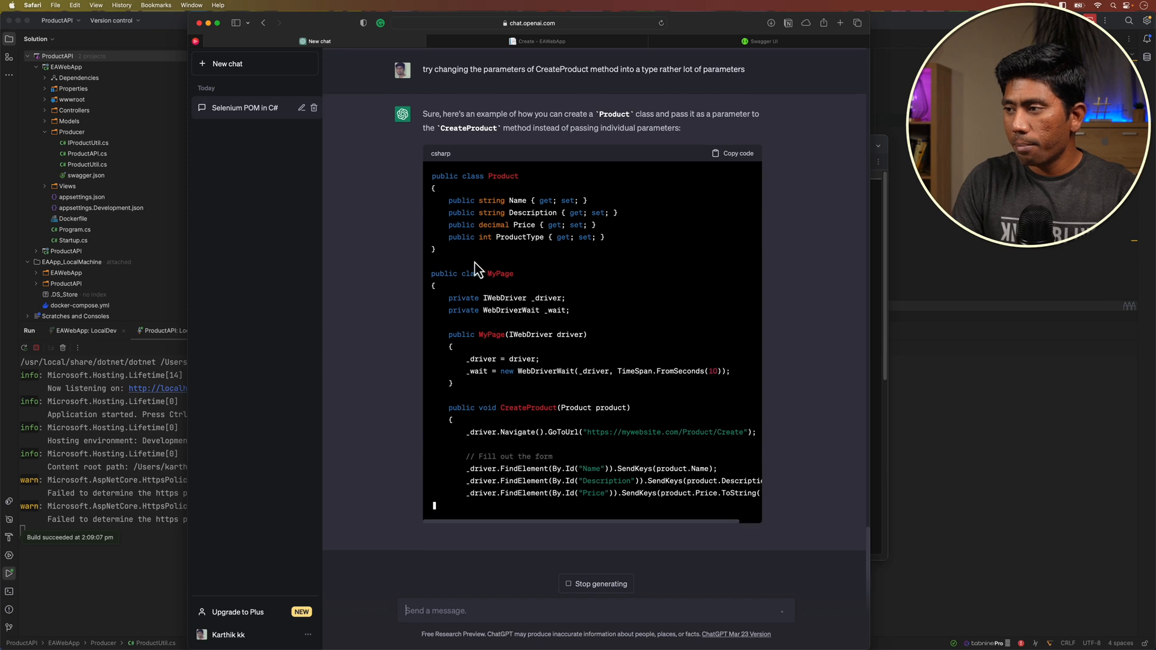
pyautogui.scroll(-3)
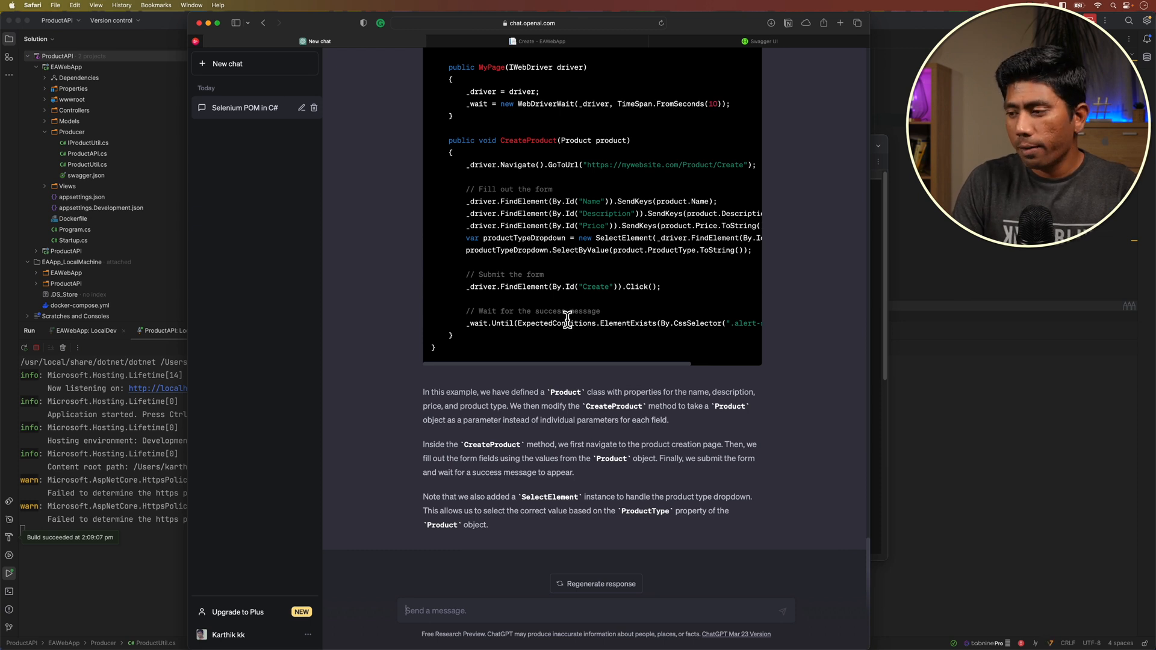
pyautogui.moveTo(466, 201); pyautogui.dragTo(719, 237)
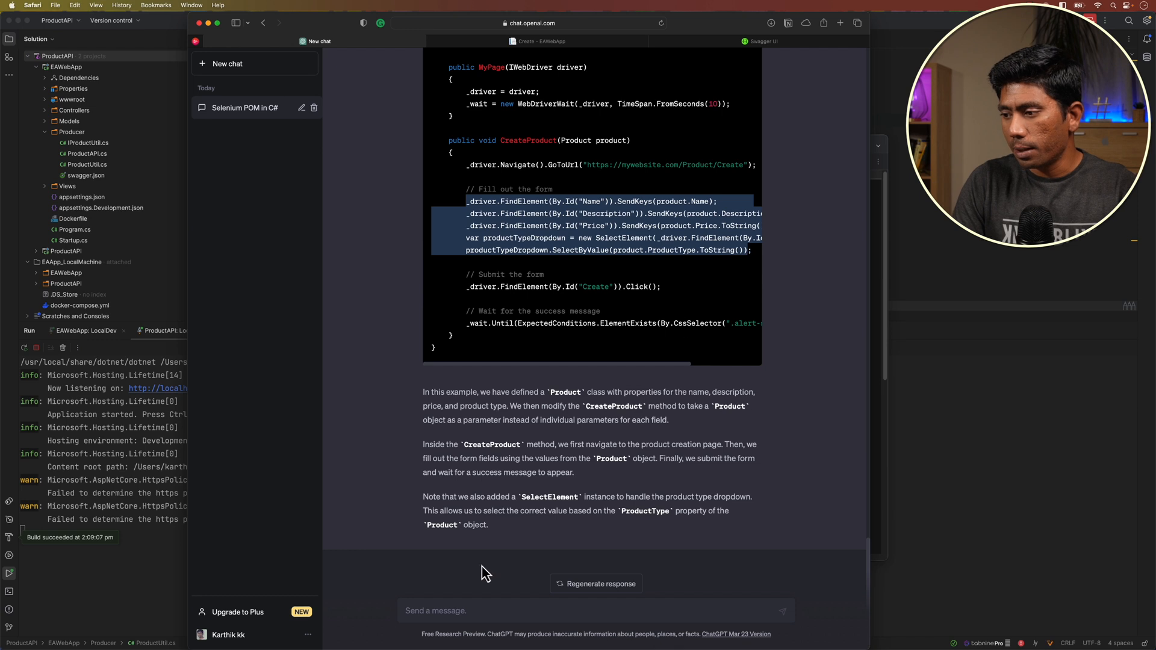
# - Ask ChatGPT to remove element identification from the CreateProduct method
pyautogui.write('can you')
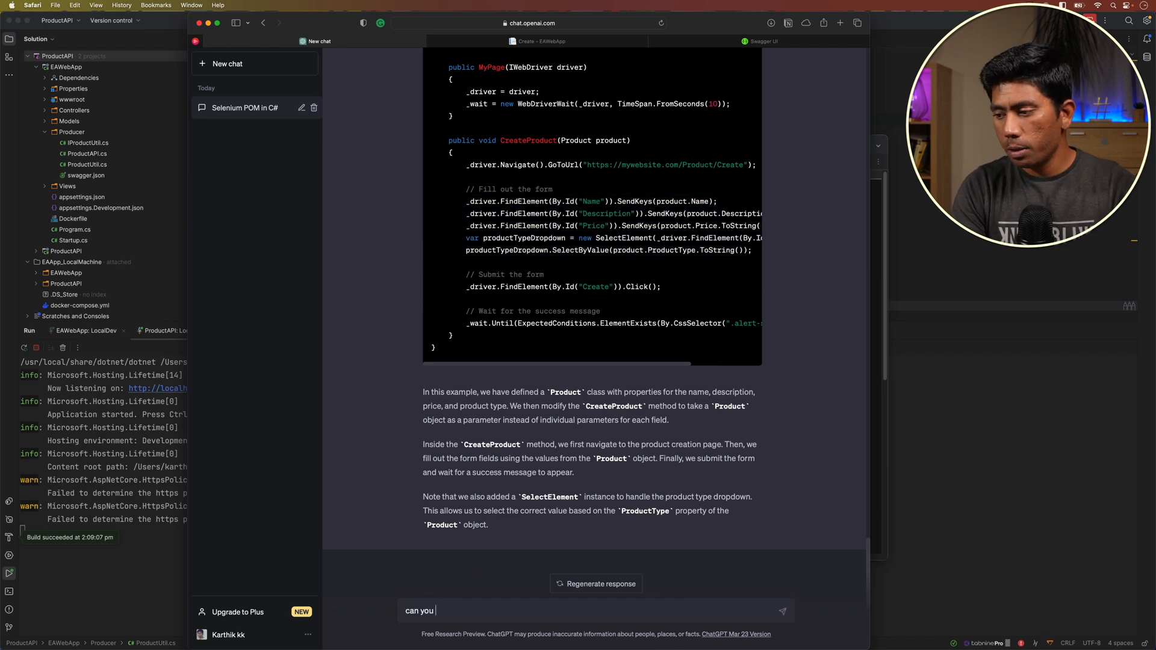
pyautogui.write('please remove the page ob')
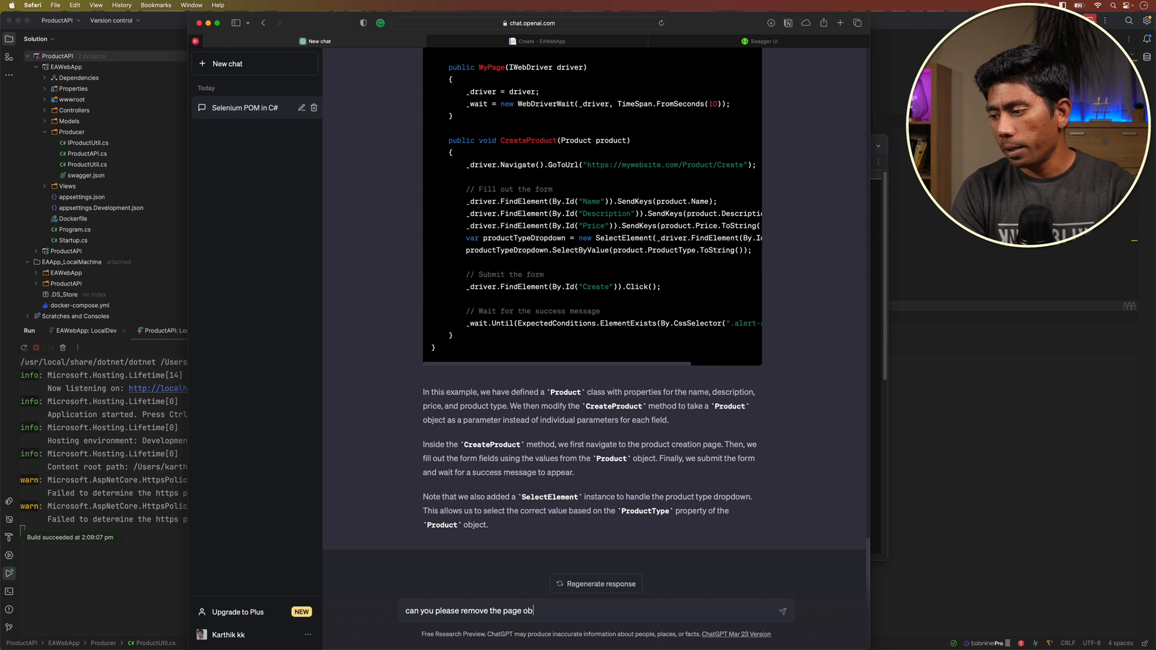
pyautogui.write('element')
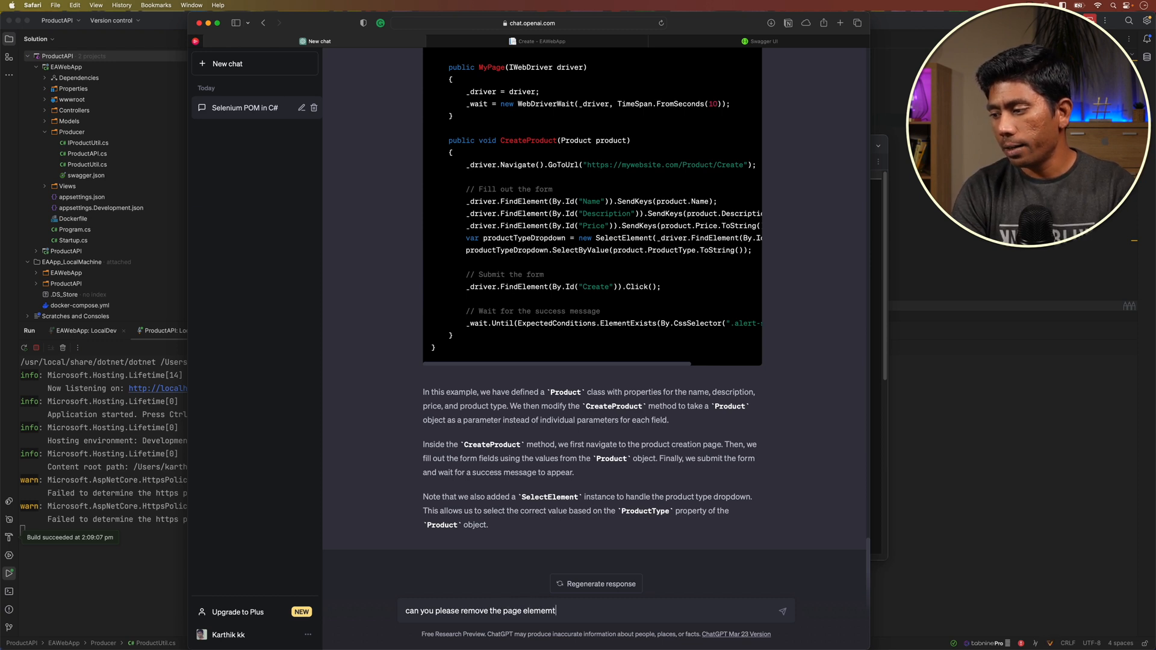
pyautogui.write('identification')
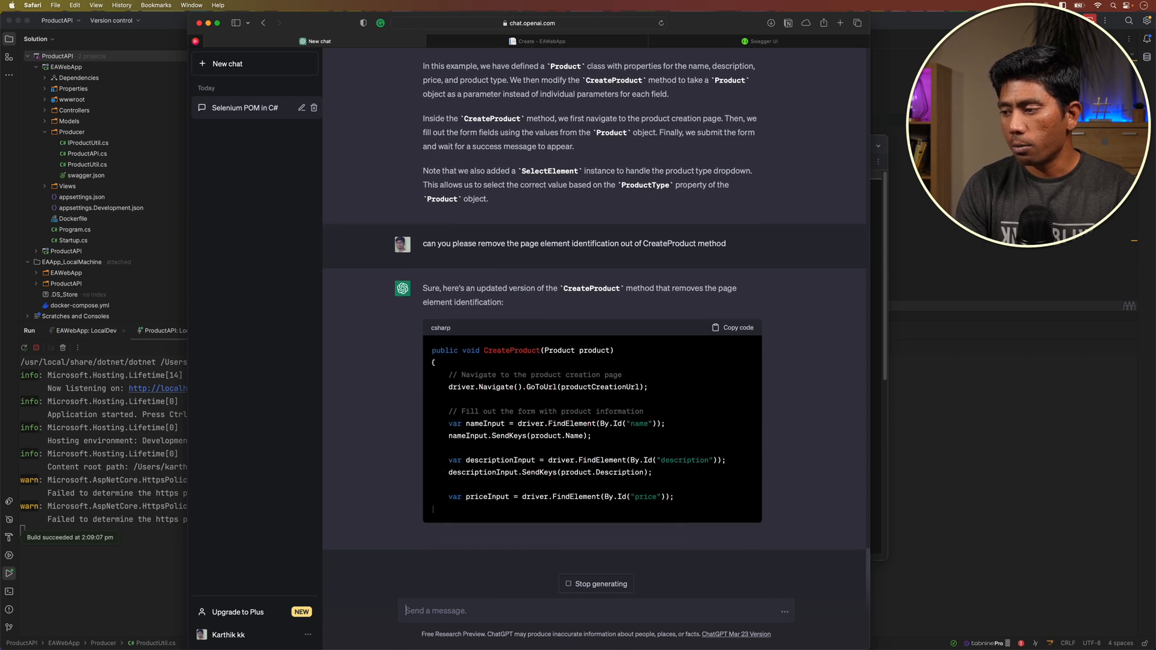
# - Scroll to follow the updated CreateProduct method as it generates
pyautogui.scroll(-3)
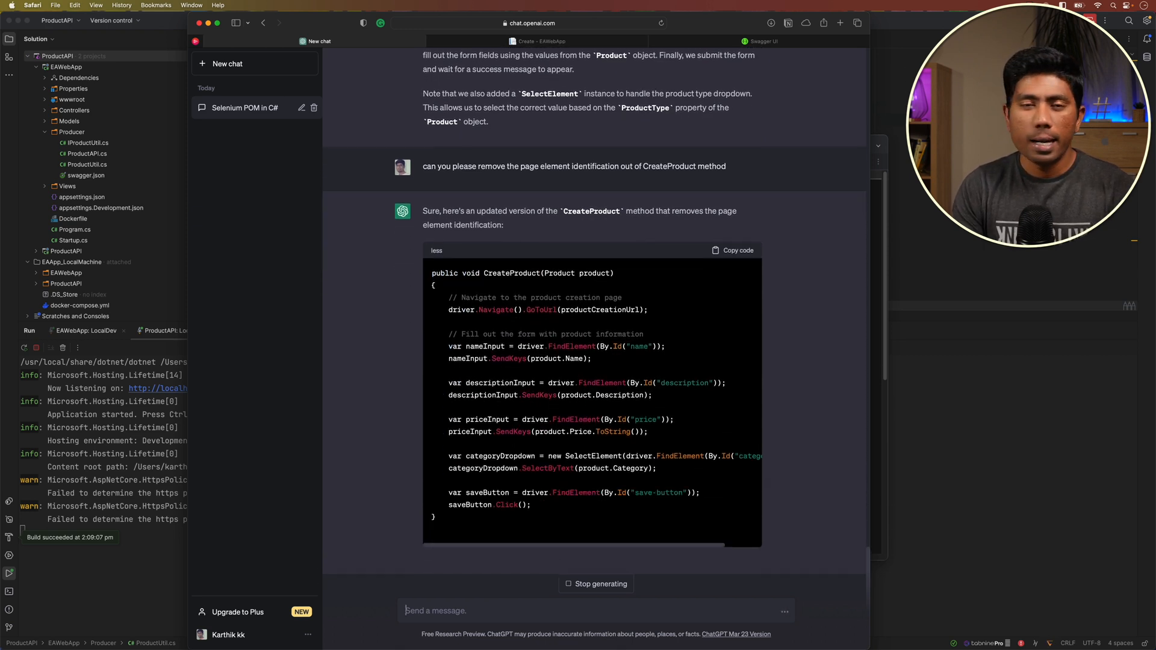